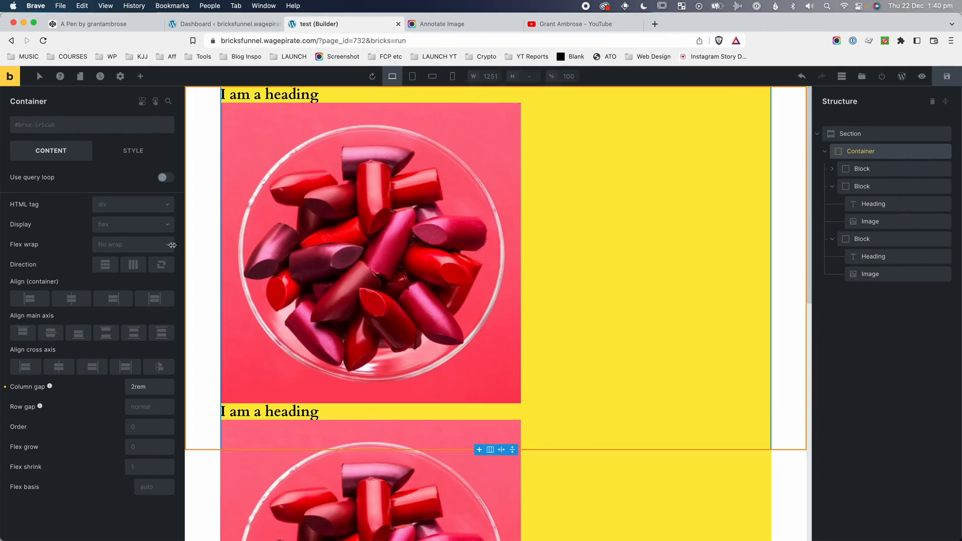
# Preview the three heading-and-image blocks in a row, centred on the cross axis.
pyautogui.click(133, 264)
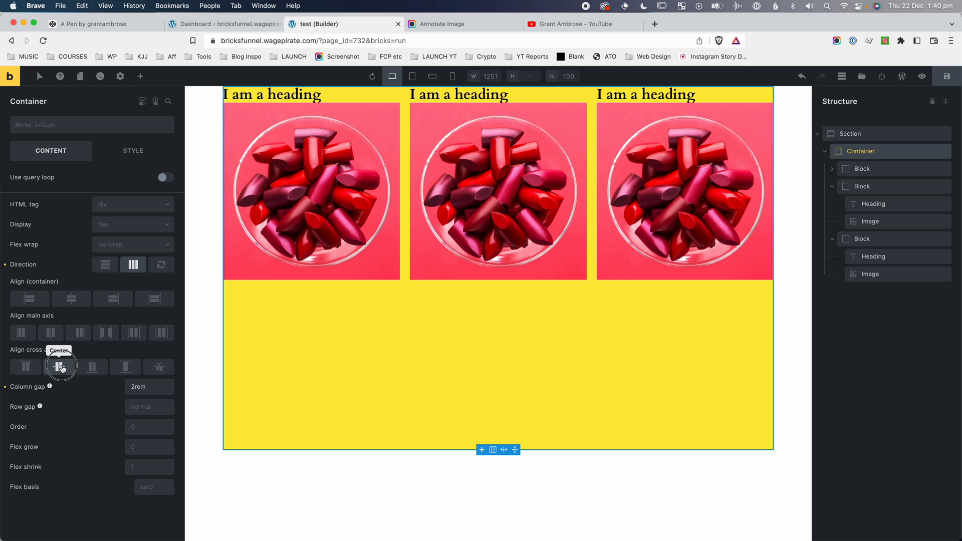
pyautogui.click(92, 366)
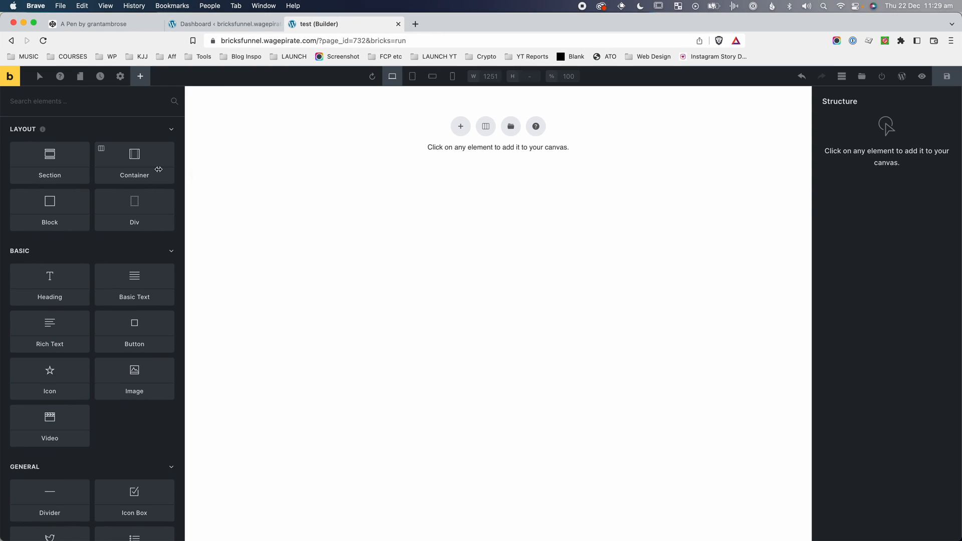
# Add a section, then put a block with a yellow background inside its container.
pyautogui.click(49, 163)
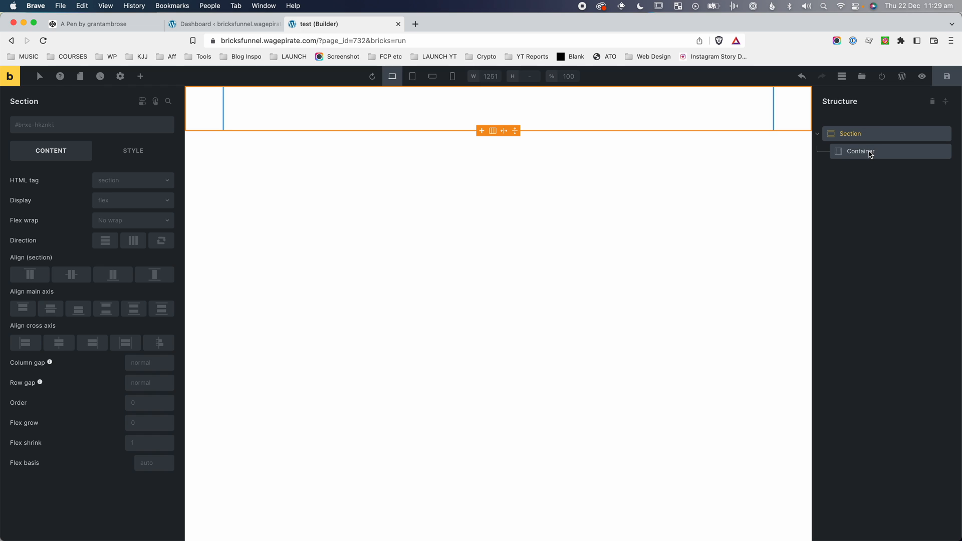
pyautogui.click(859, 151)
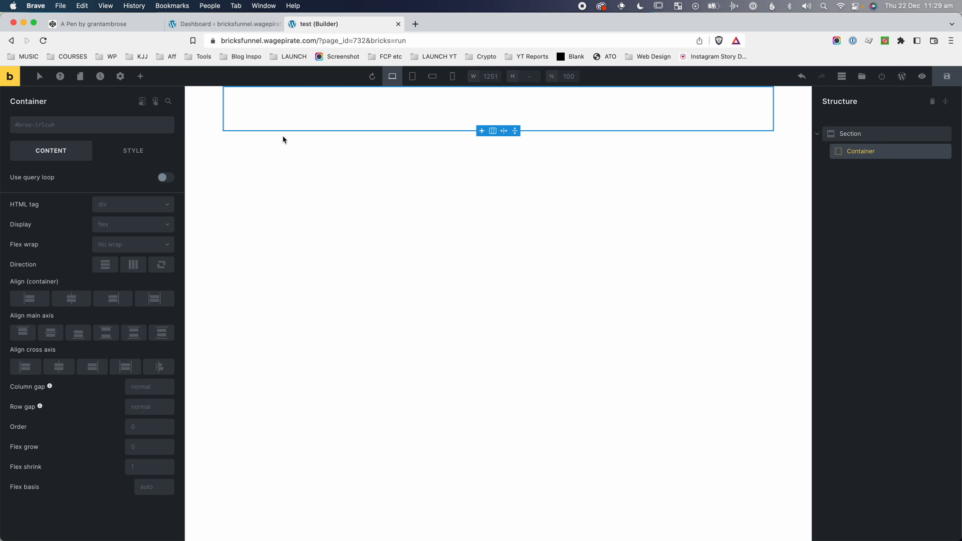
pyautogui.moveTo(292, 238)
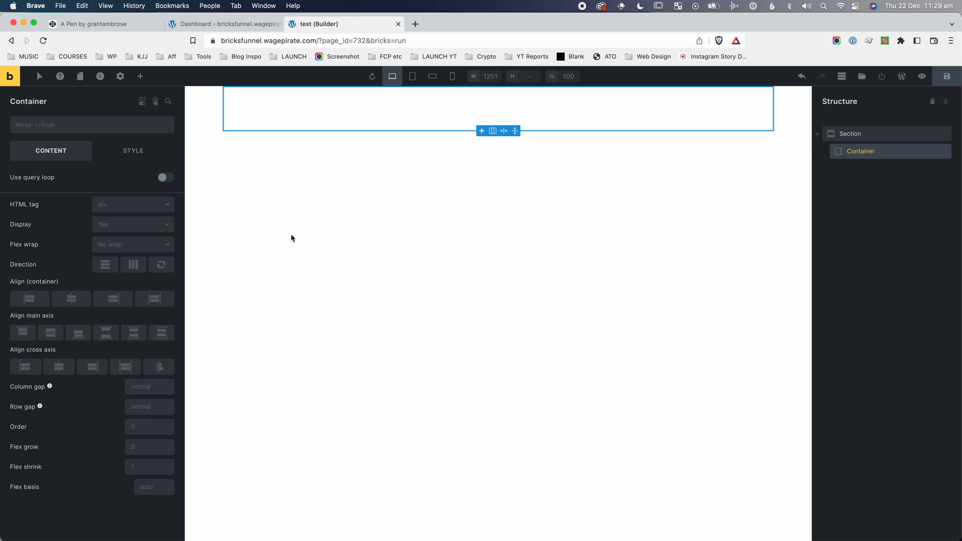
pyautogui.click(139, 76)
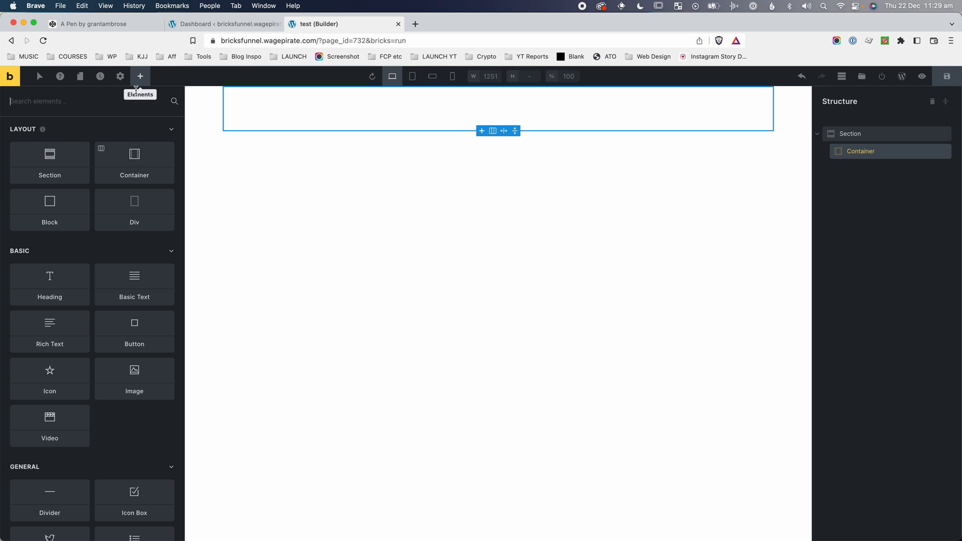
pyautogui.click(50, 209)
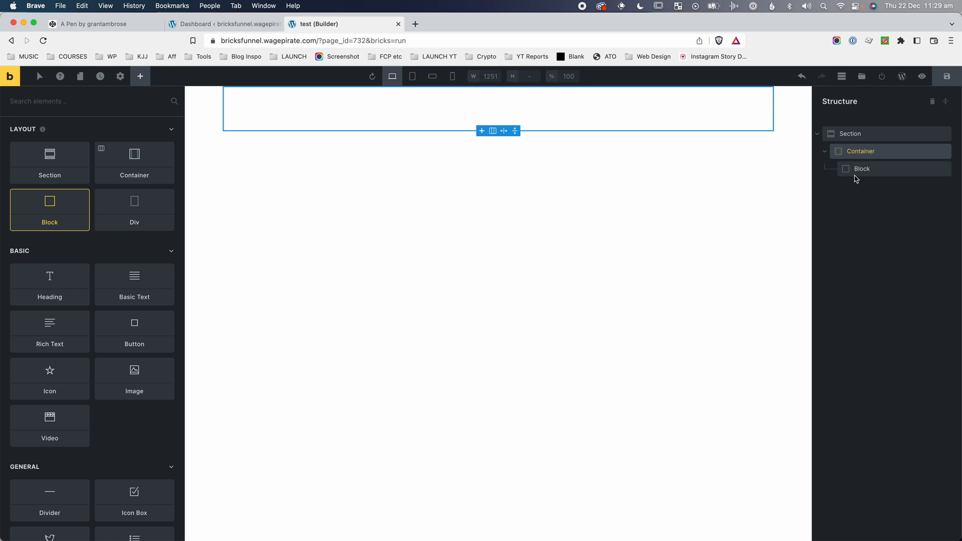
pyautogui.click(862, 169)
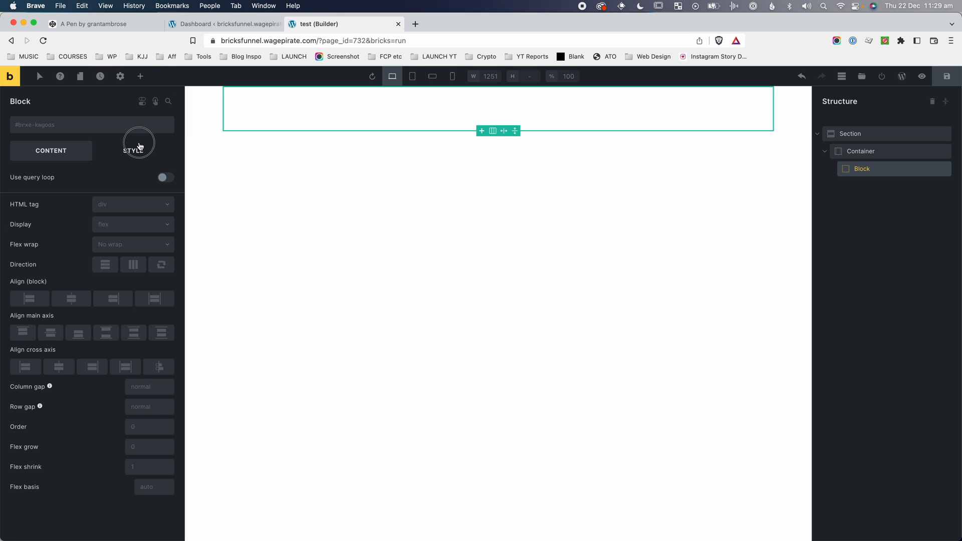
pyautogui.click(133, 150)
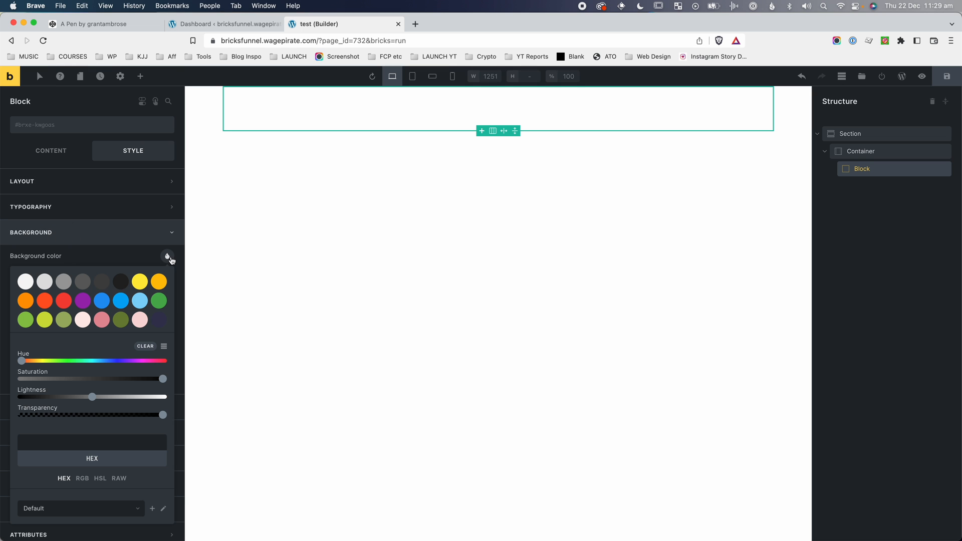
pyautogui.click(138, 281)
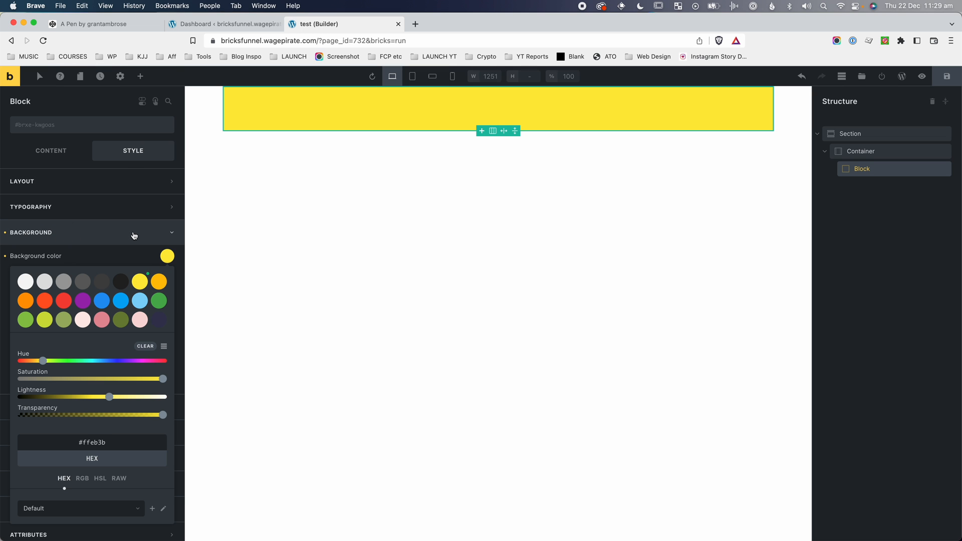
# Search for and add a Heading and an Image inside the yellow block.
pyautogui.click(140, 76)
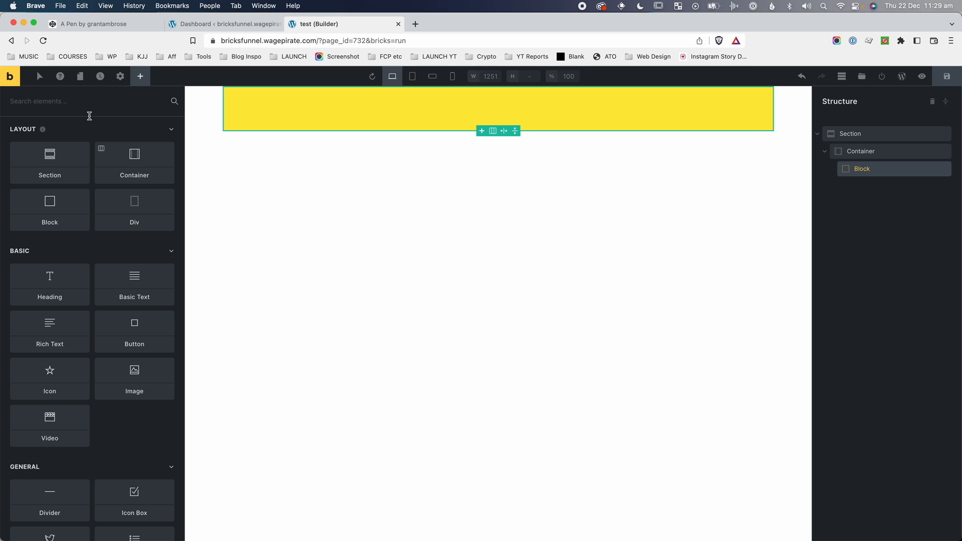
pyautogui.write('head')
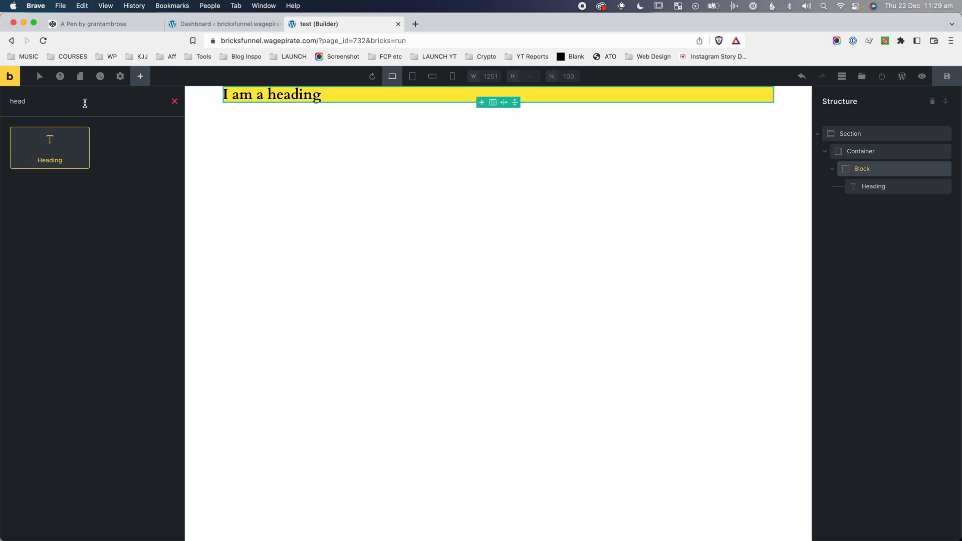
pyautogui.write('imag')
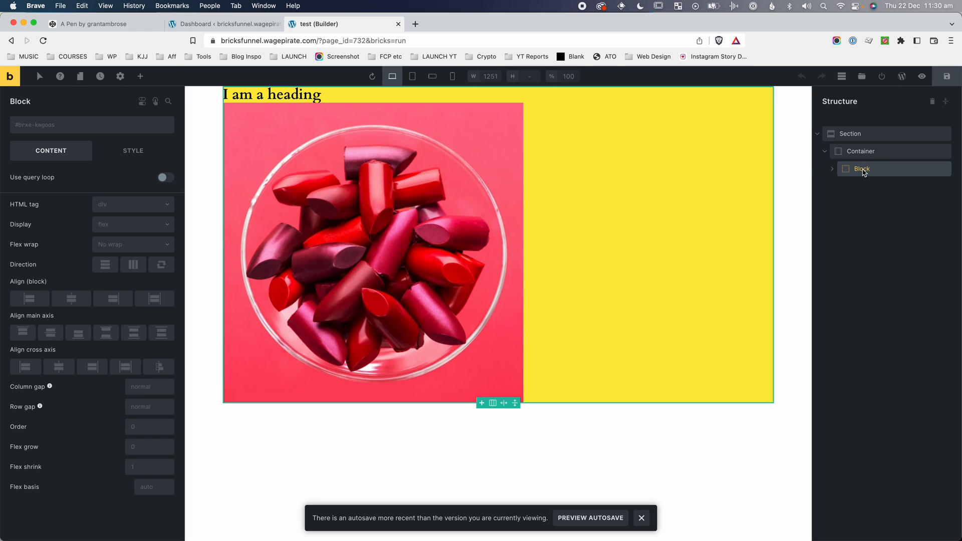
# Duplicate the block into three copies and set the container direction to horizontal row.
pyautogui.rightClick(862, 169)
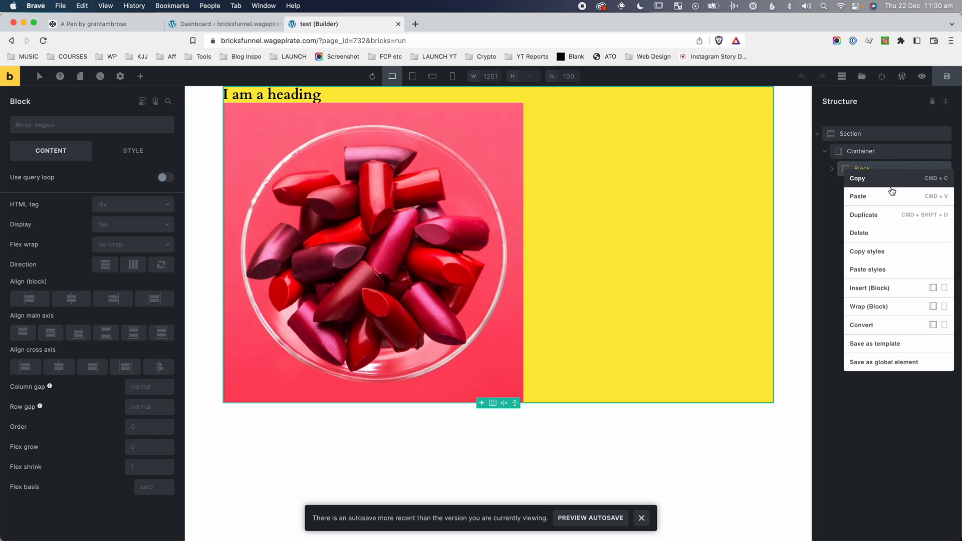
pyautogui.click(863, 215)
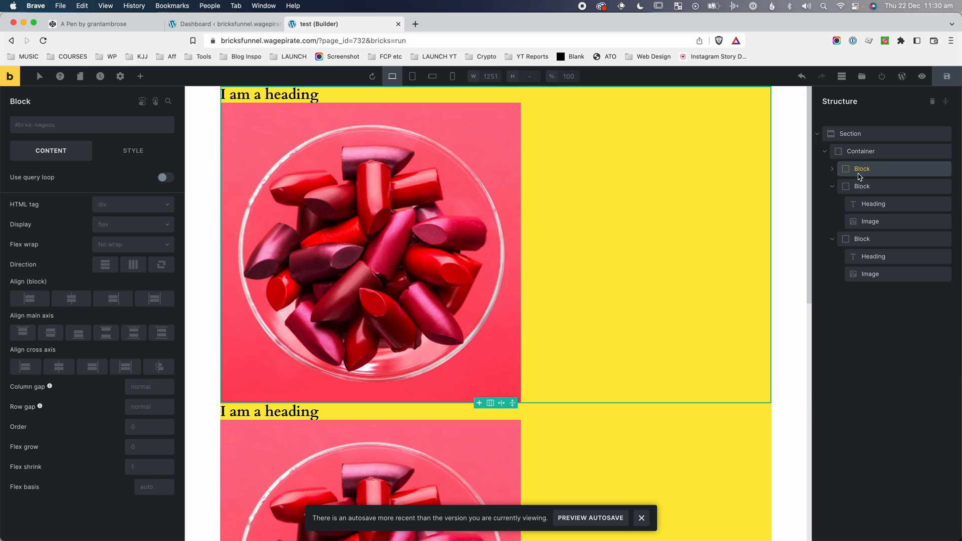
pyautogui.click(860, 151)
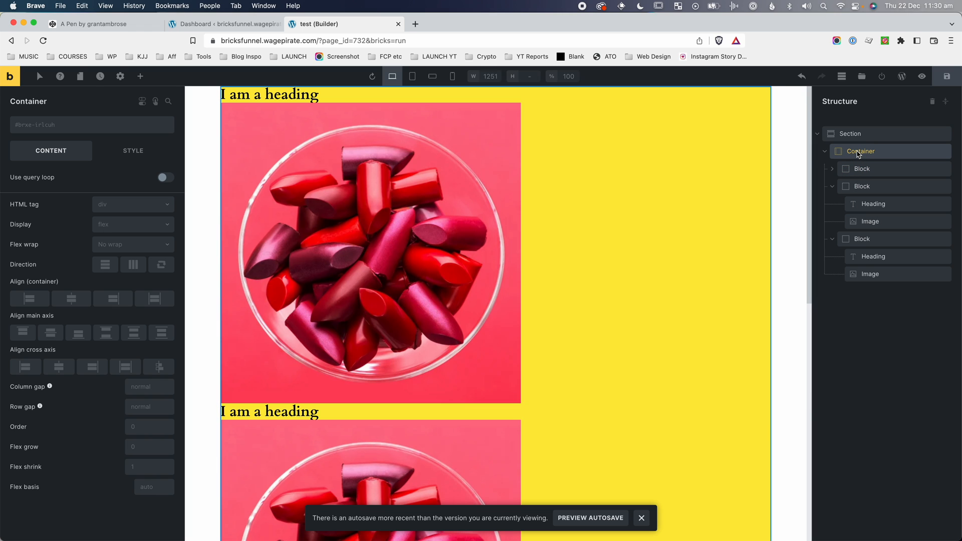
pyautogui.moveTo(132, 265)
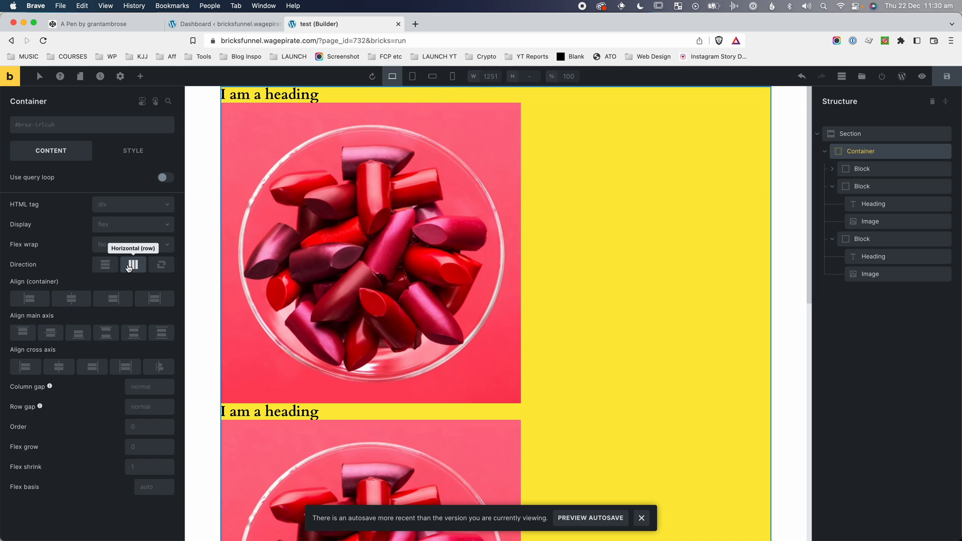
pyautogui.click(133, 264)
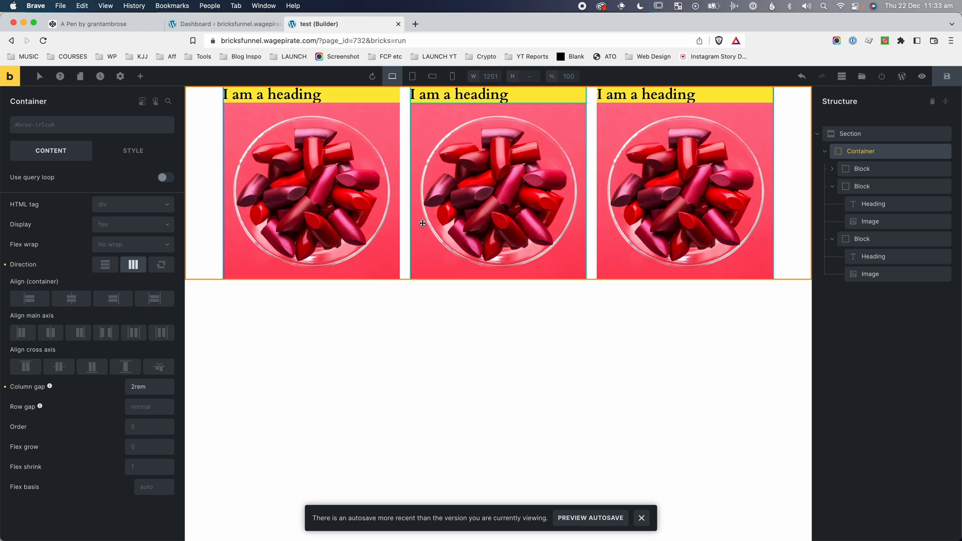
pyautogui.moveTo(196, 124)
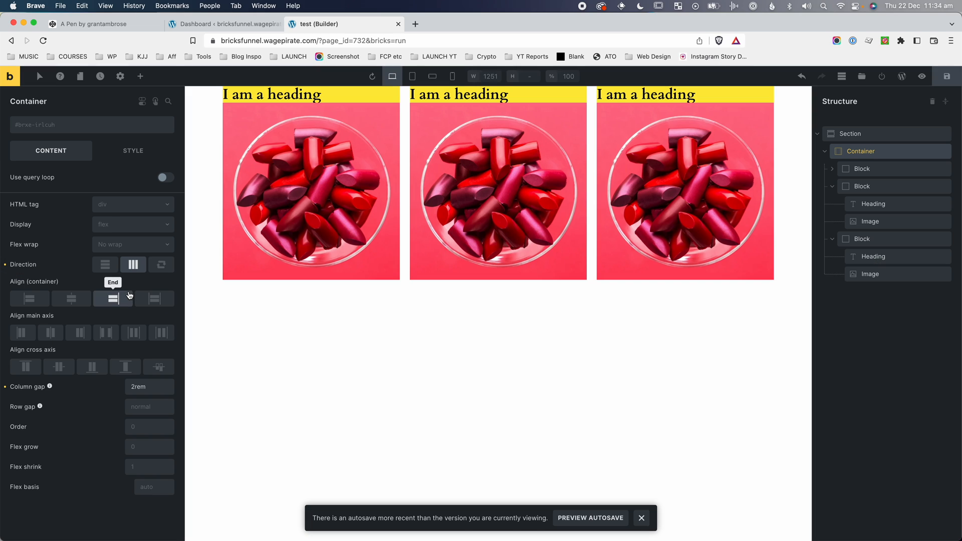
pyautogui.moveTo(133, 331)
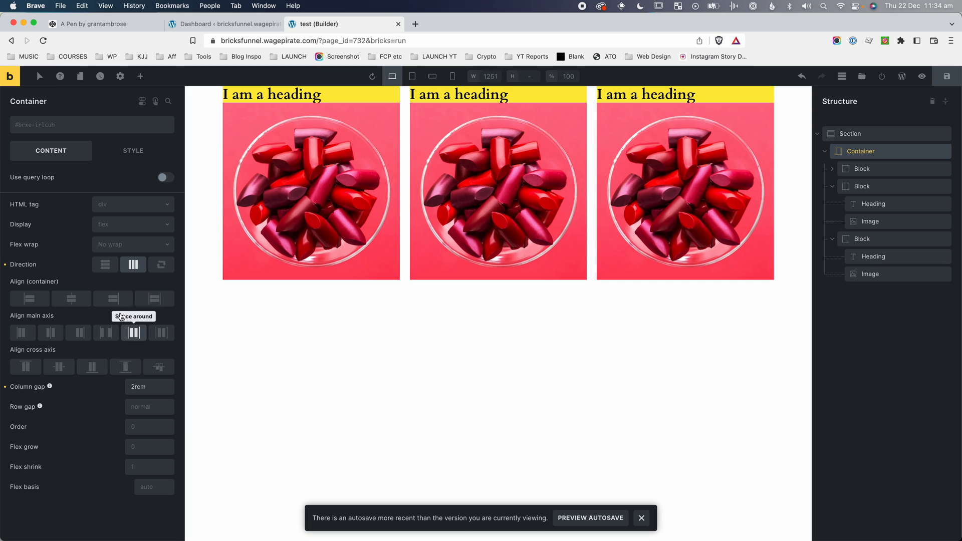
pyautogui.moveTo(71, 298)
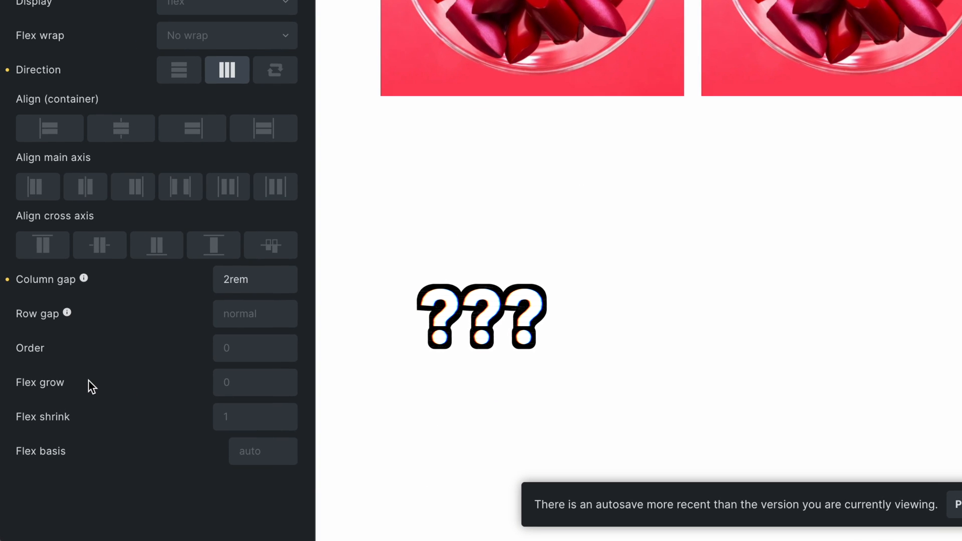
pyautogui.moveTo(107, 461)
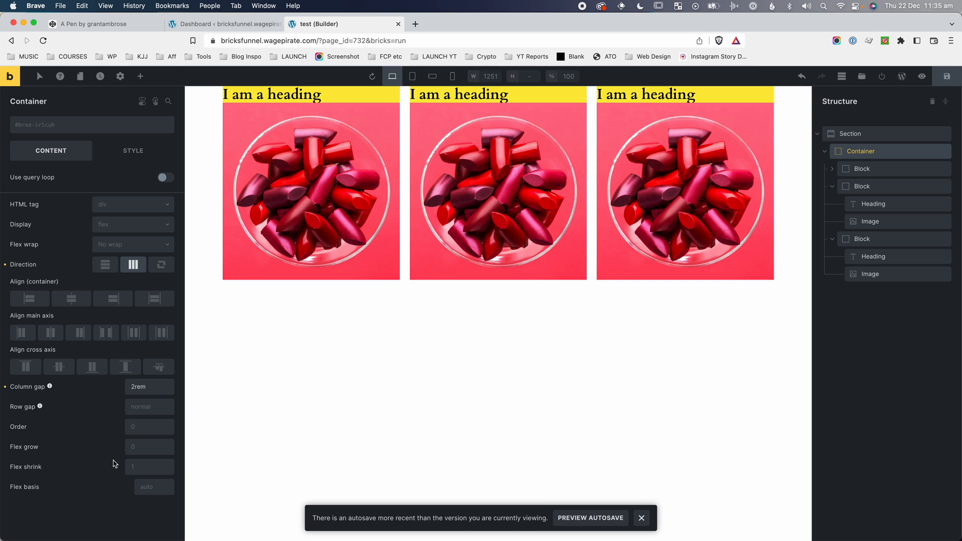
pyautogui.moveTo(109, 453)
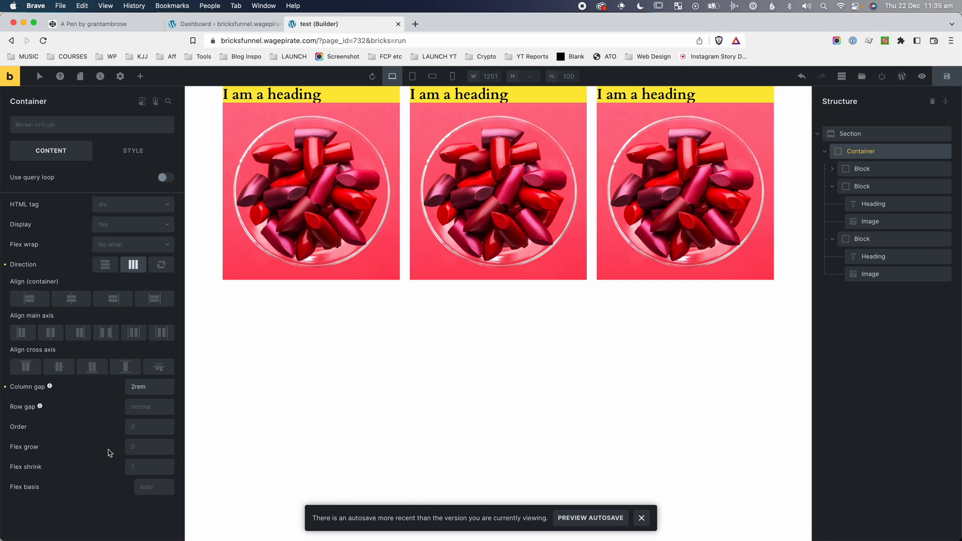
pyautogui.click(147, 75)
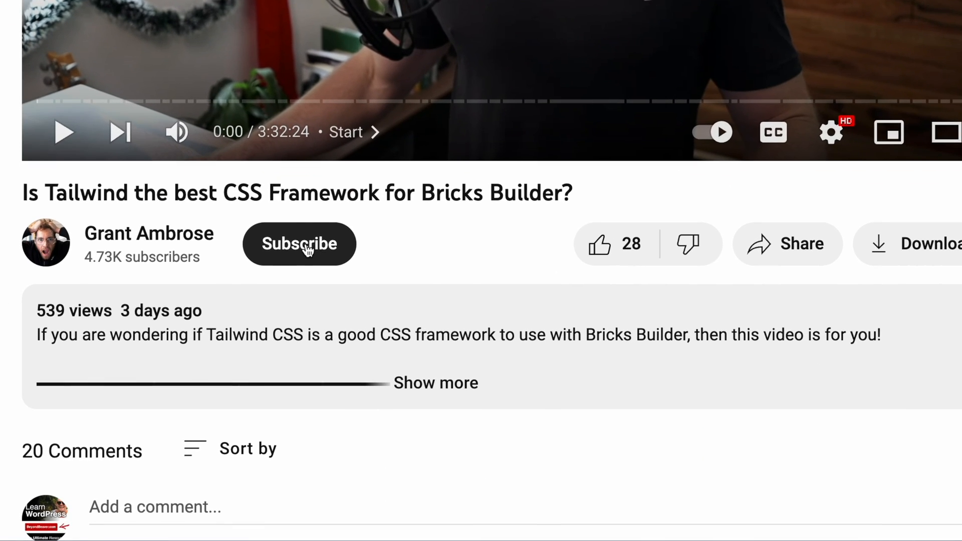
pyautogui.click(299, 243)
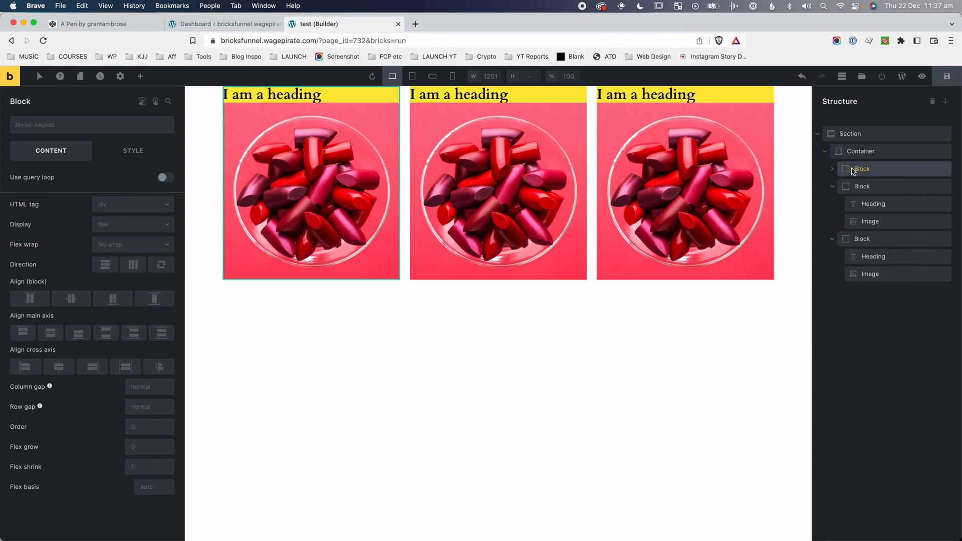
pyautogui.click(862, 151)
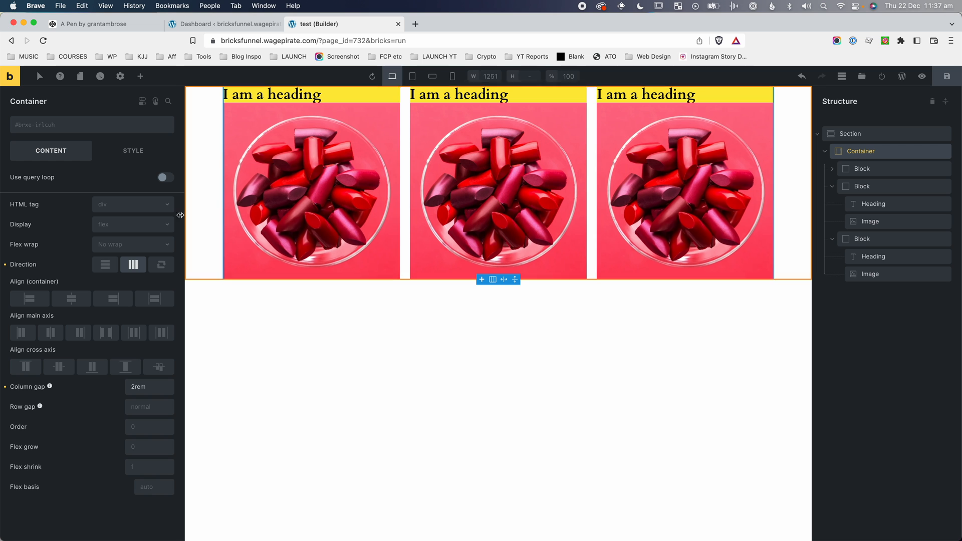
pyautogui.moveTo(133, 264)
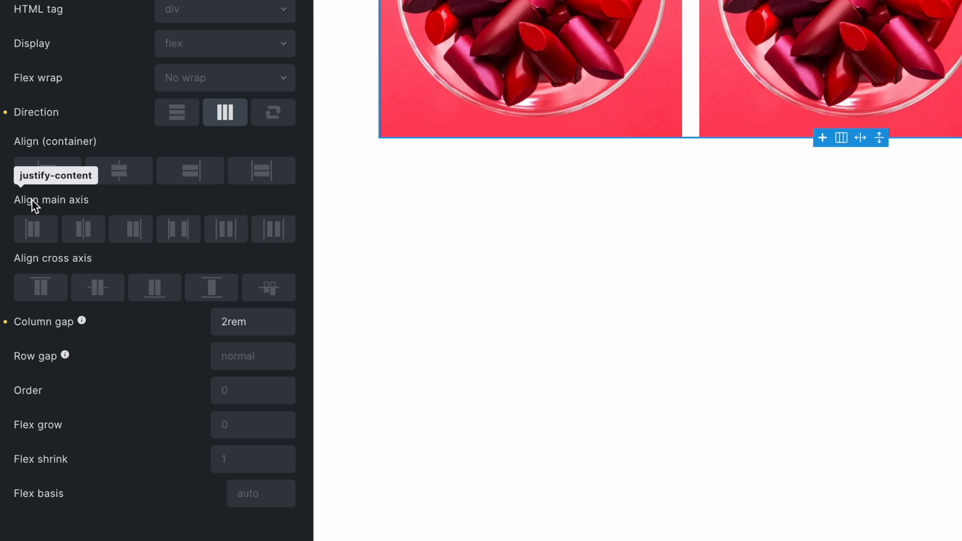
pyautogui.moveTo(17, 211)
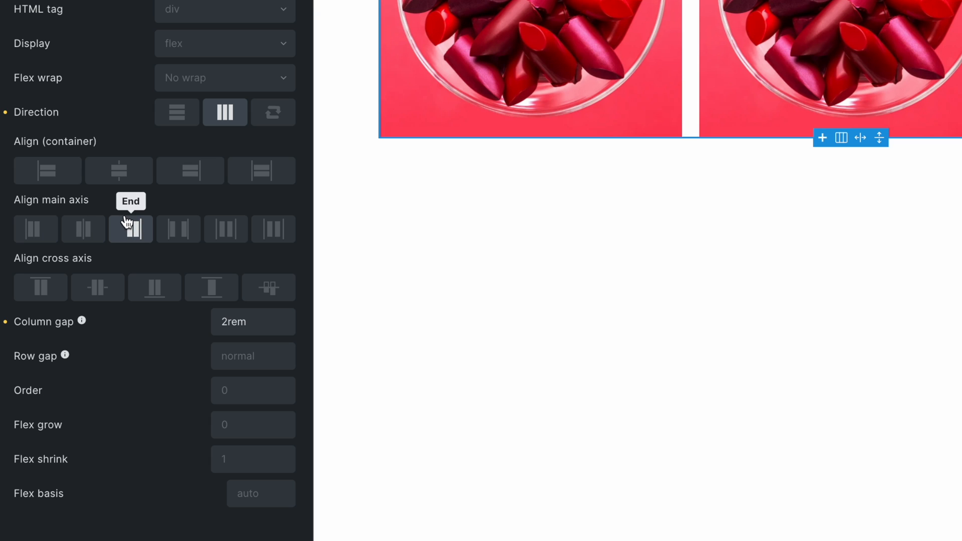
pyautogui.moveTo(226, 229)
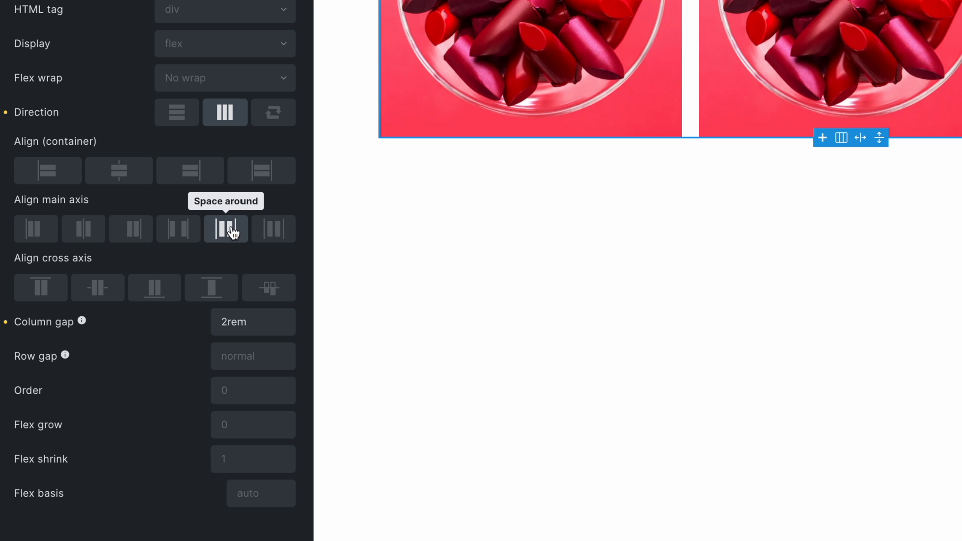
pyautogui.moveTo(273, 229)
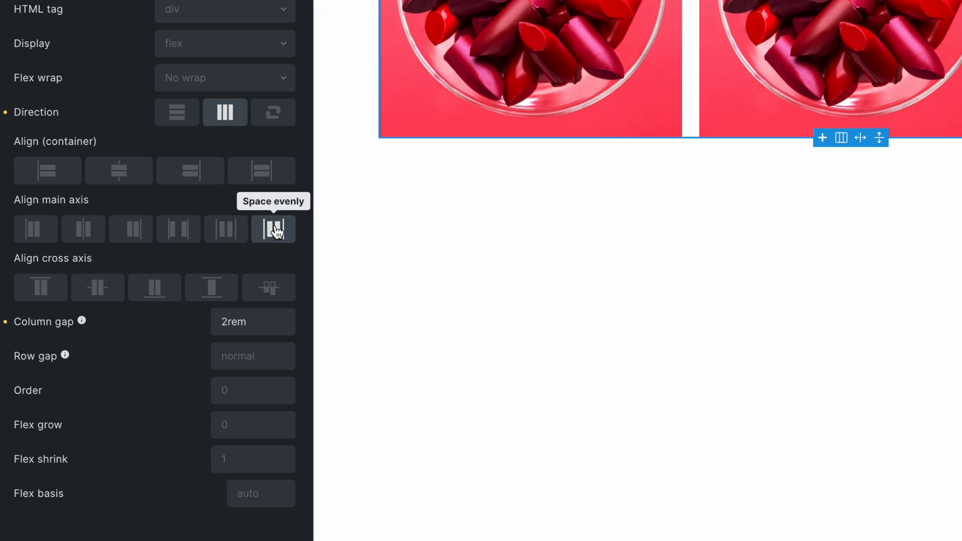
pyautogui.moveTo(230, 210)
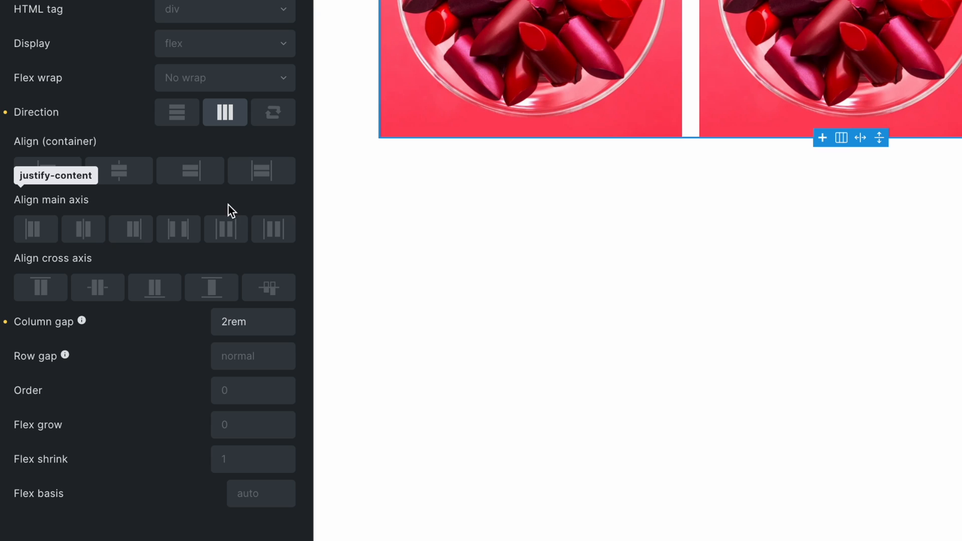
pyautogui.moveTo(44, 207)
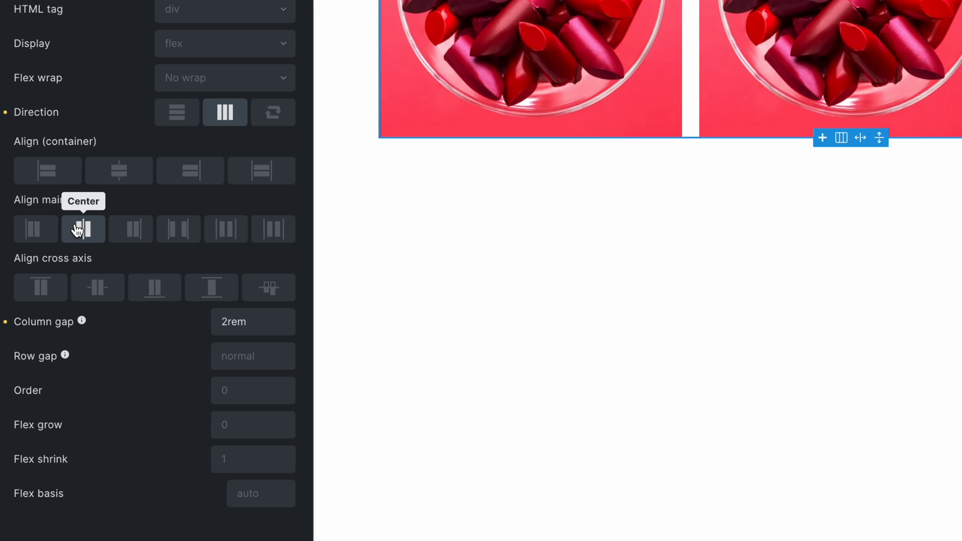
pyautogui.moveTo(36, 229)
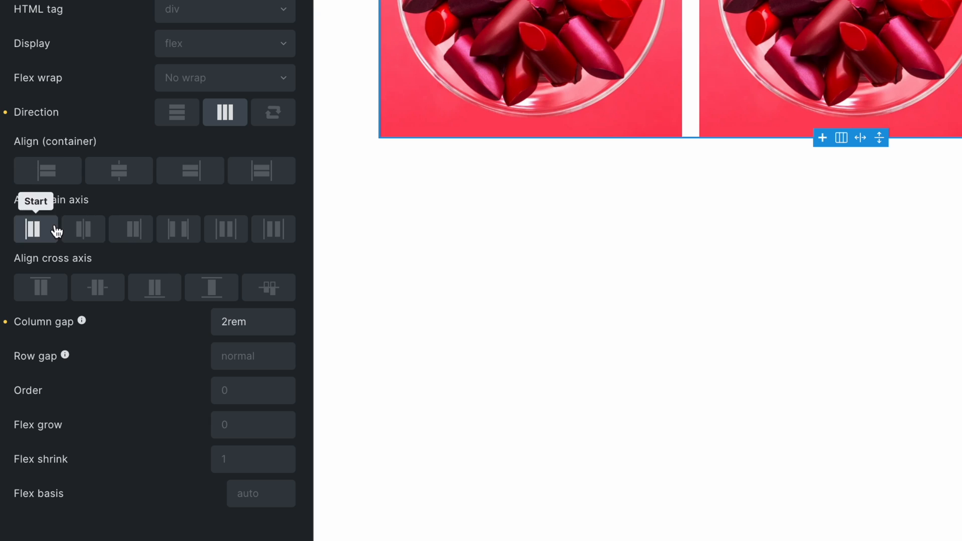
pyautogui.moveTo(56, 207)
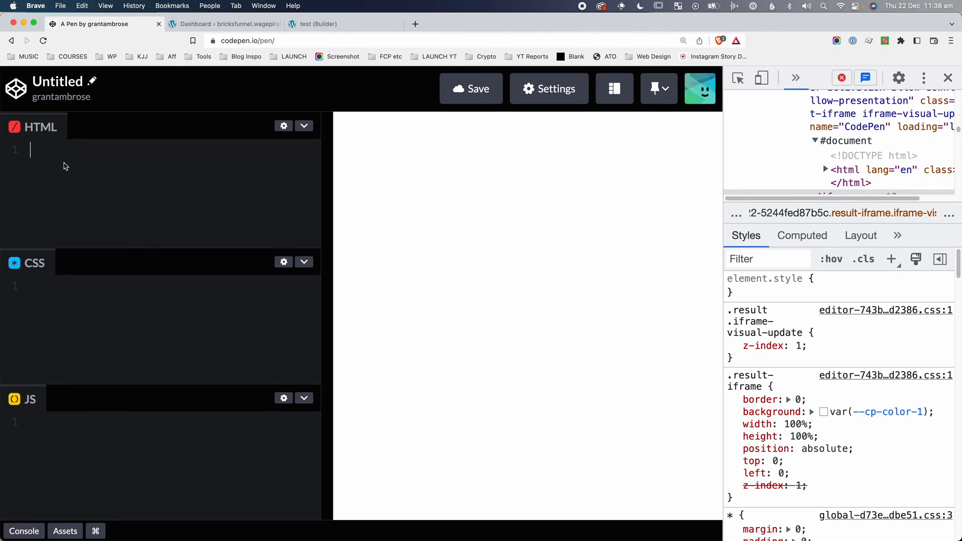
# Add the container and item divs, styling .item 100px, purple, with a solid black border.
pyautogui.write('div.c')
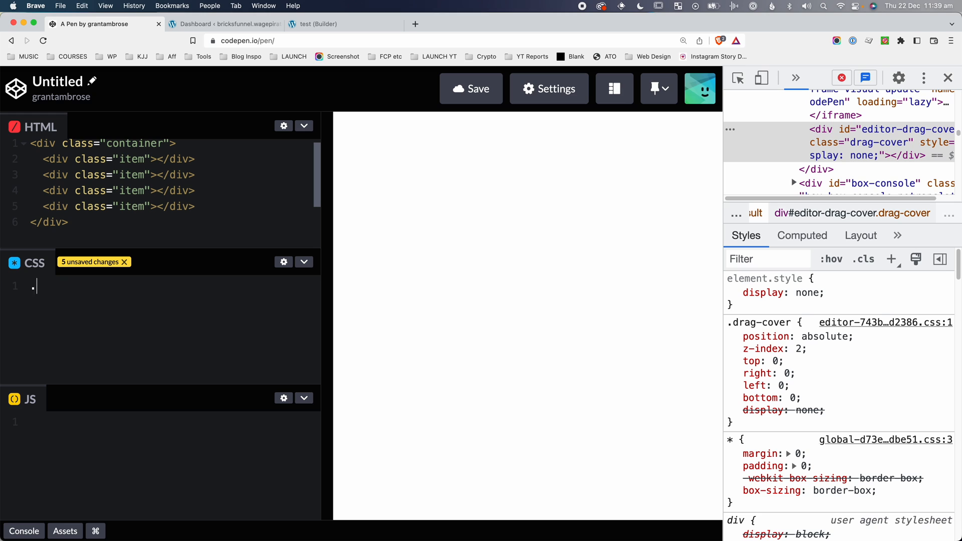
pyautogui.write('.item{')
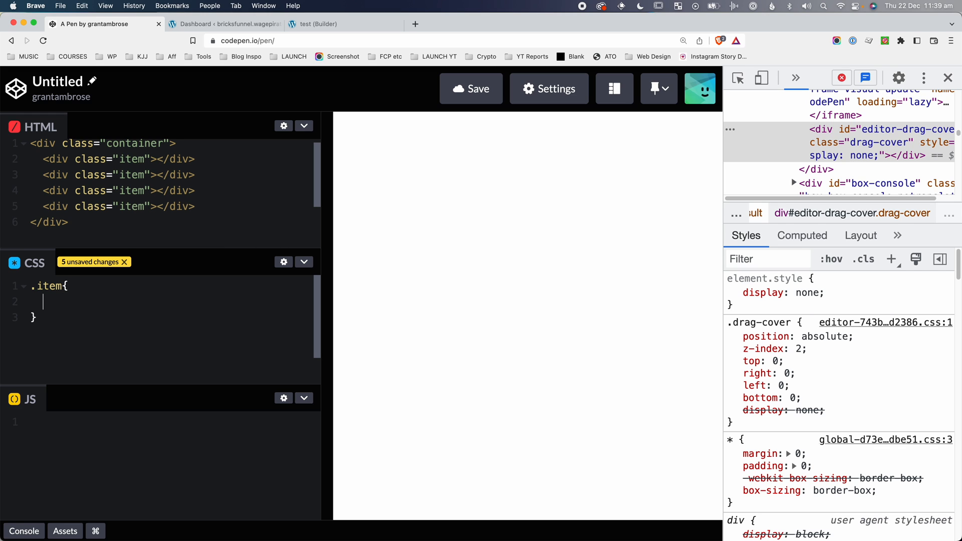
pyautogui.write('width:100px;')
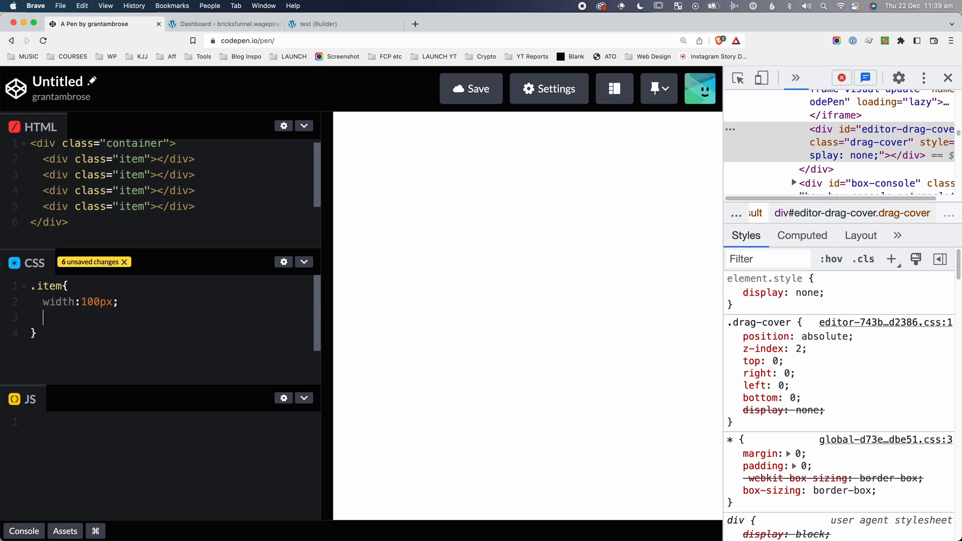
pyautogui.write('height: 100px;')
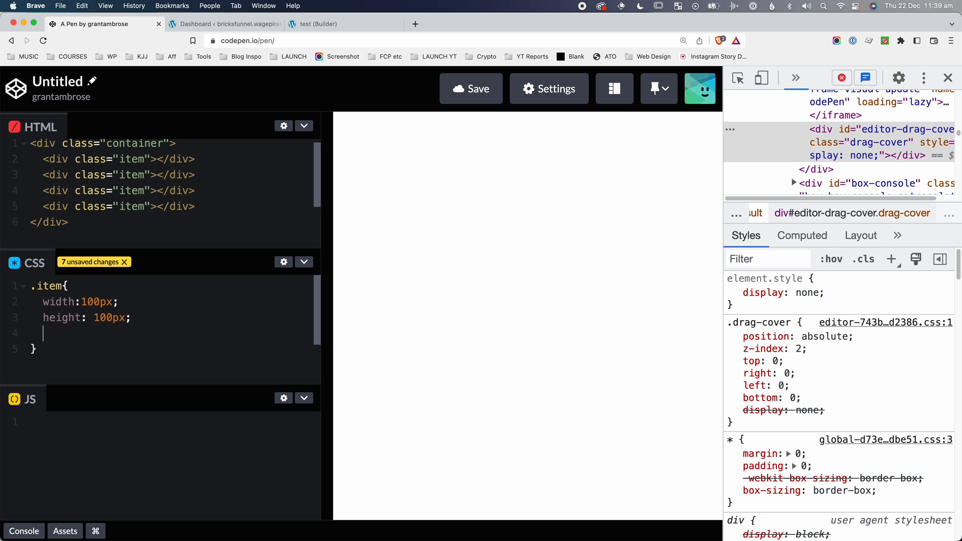
pyautogui.write('background-color: purple;')
pyautogui.write('border: 1px')
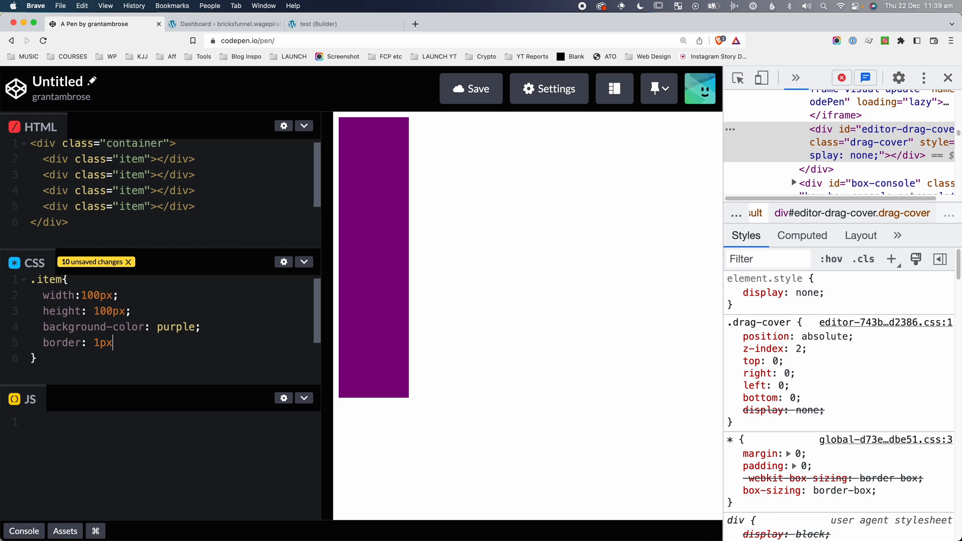
pyautogui.write('solid black;')
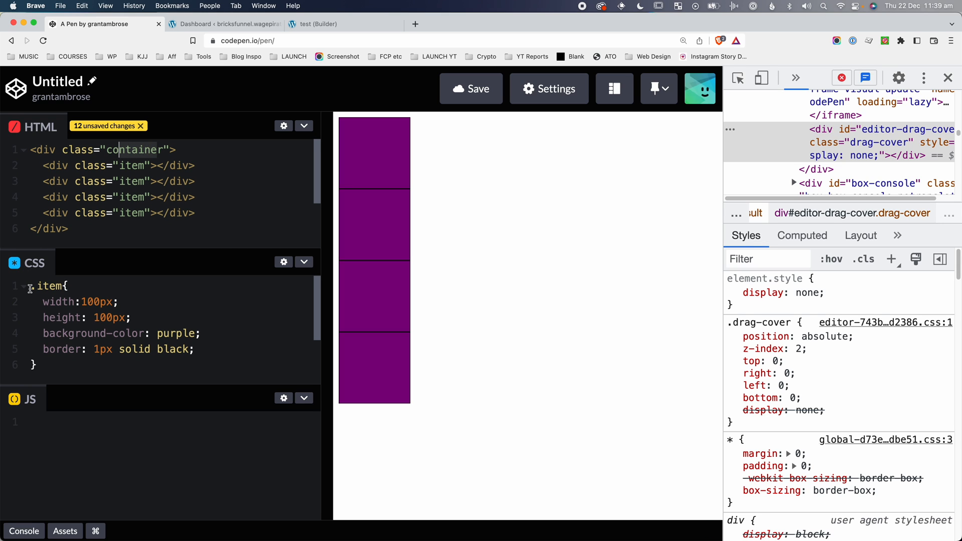
# Style .container as a yellow flex container, 80vh tall.
pyautogui.write('.container')
pyautogui.write('d')
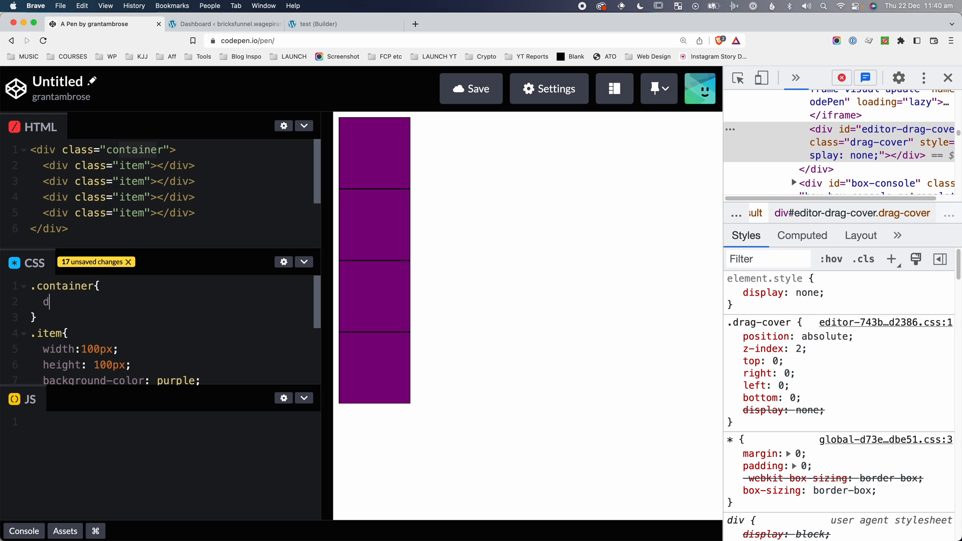
pyautogui.write('isplay: flex')
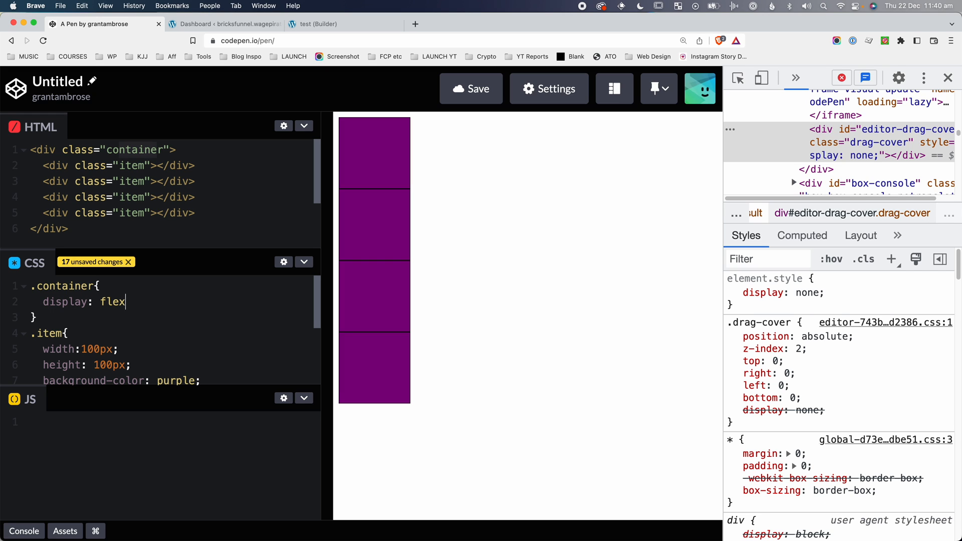
pyautogui.write(';')
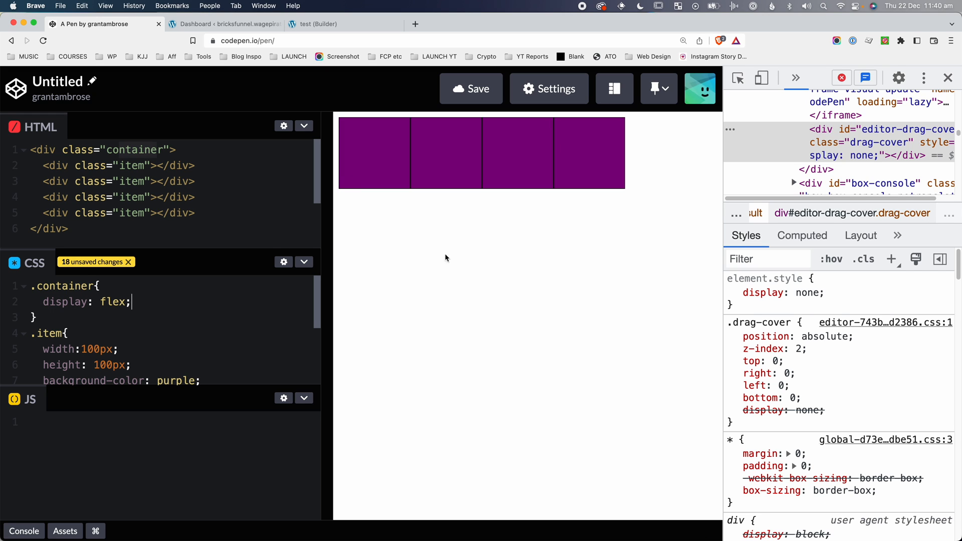
pyautogui.write('background-=c')
pyautogui.write('height: 80vh')
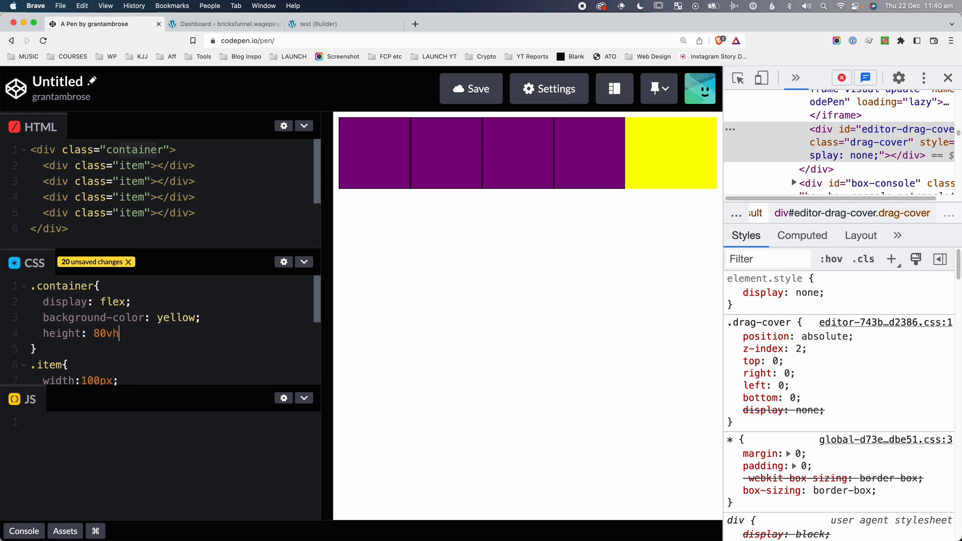
pyautogui.write(';')
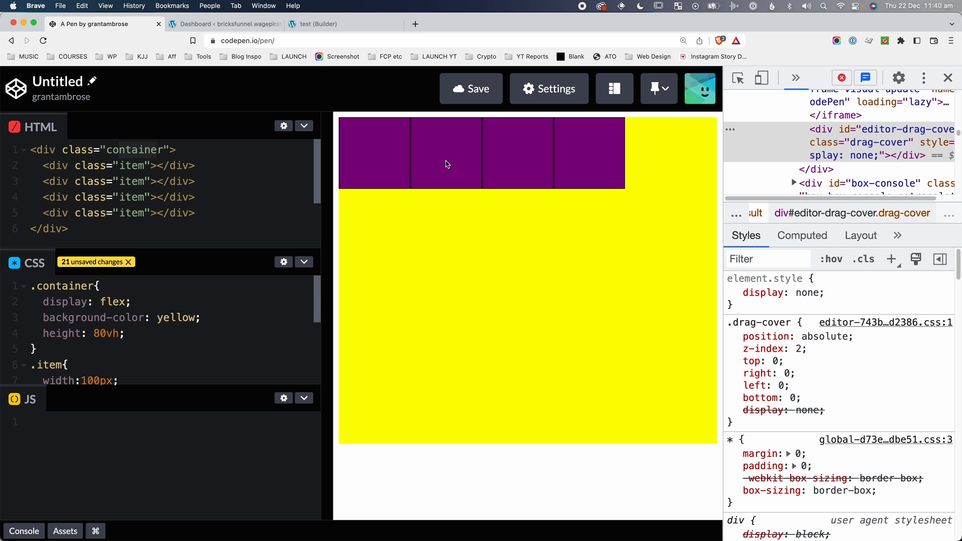
pyautogui.moveTo(567, 180)
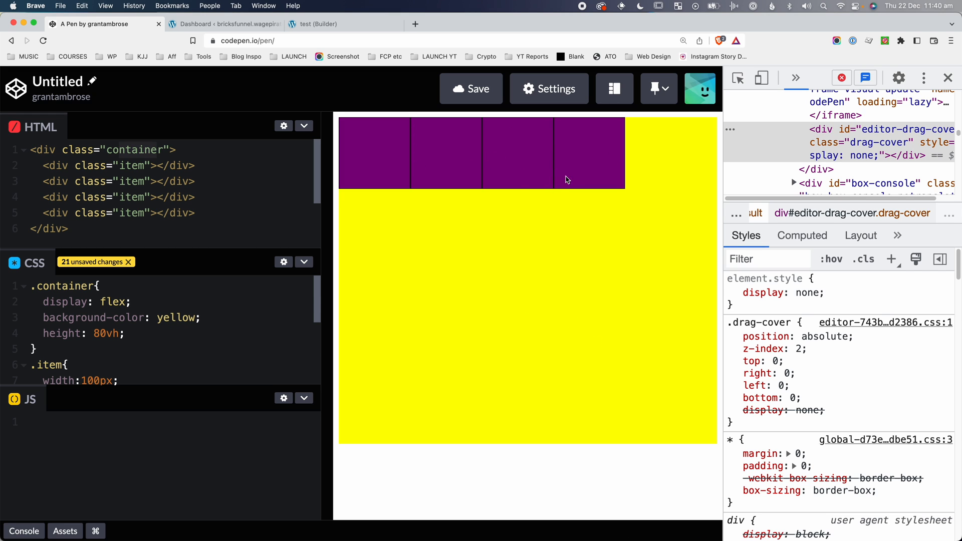
pyautogui.moveTo(153, 219)
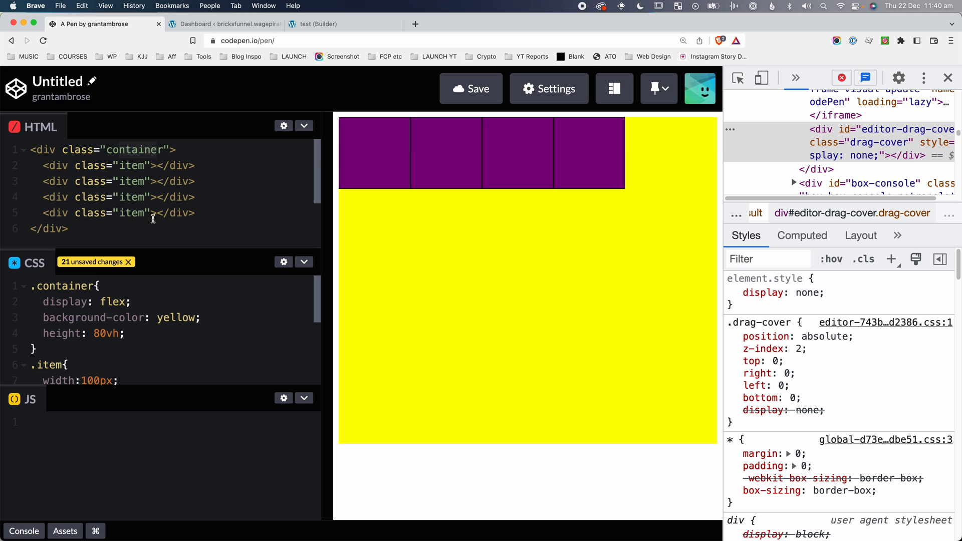
pyautogui.write('just')
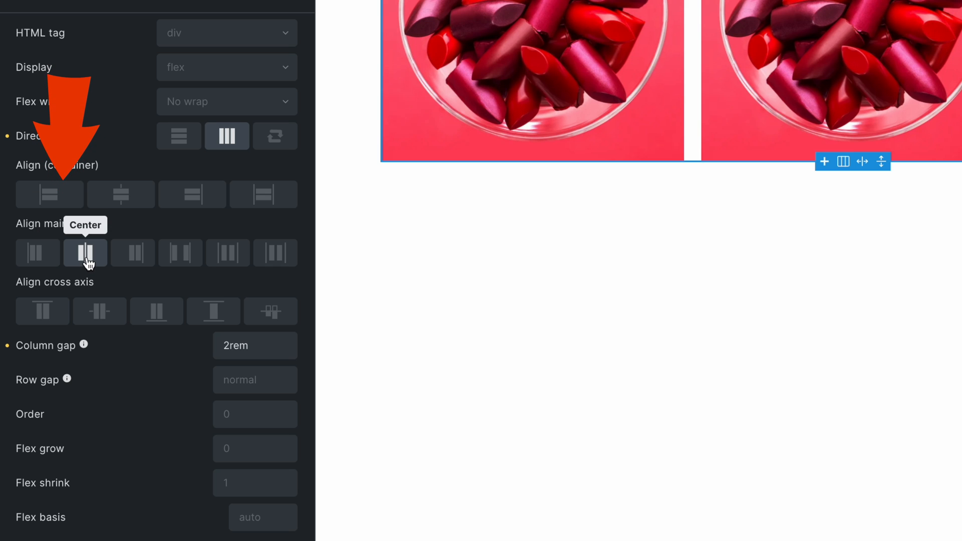
pyautogui.scroll(3)
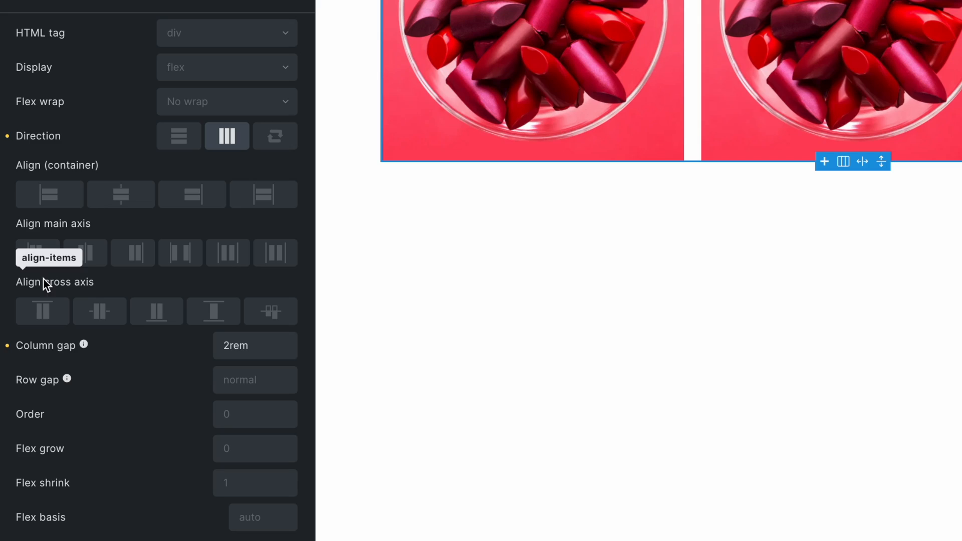
pyautogui.moveTo(78, 289)
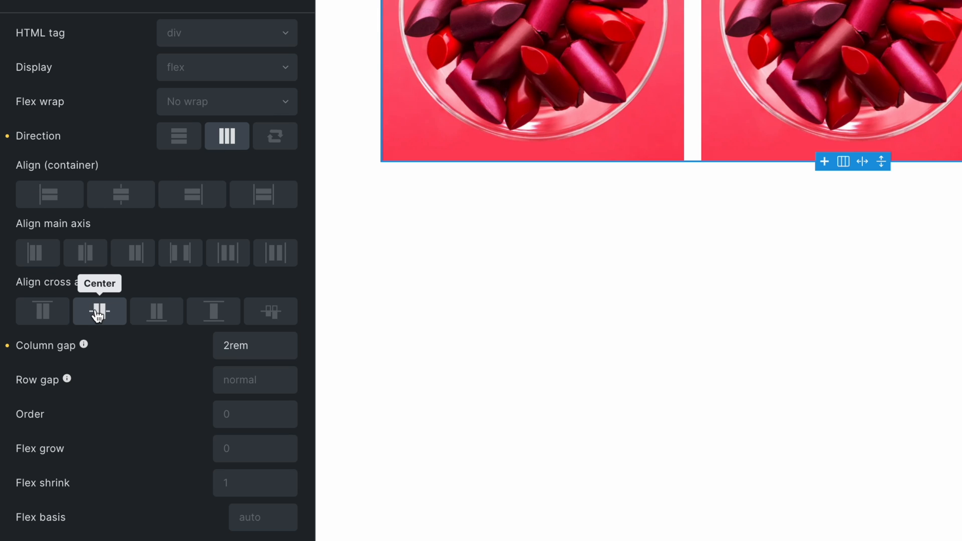
pyautogui.moveTo(180, 252)
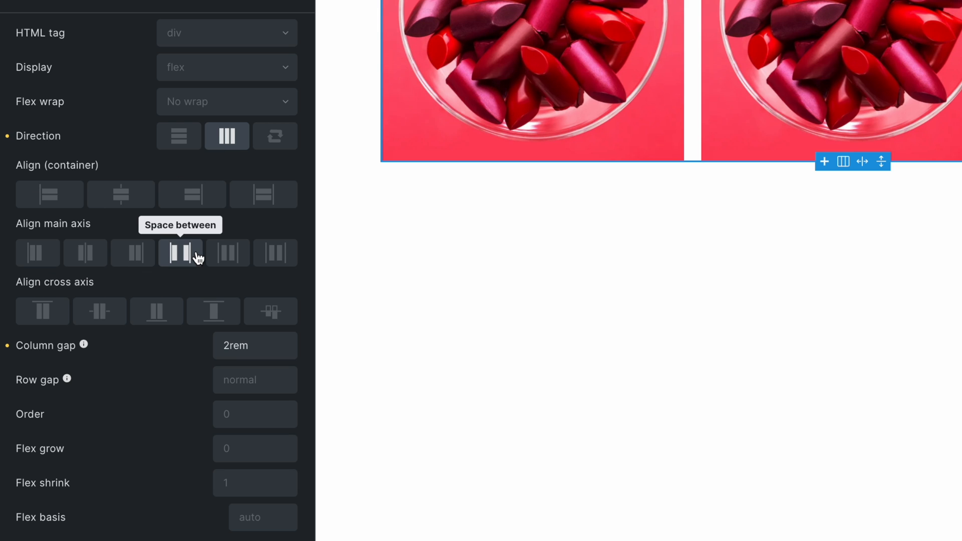
pyautogui.moveTo(65, 233)
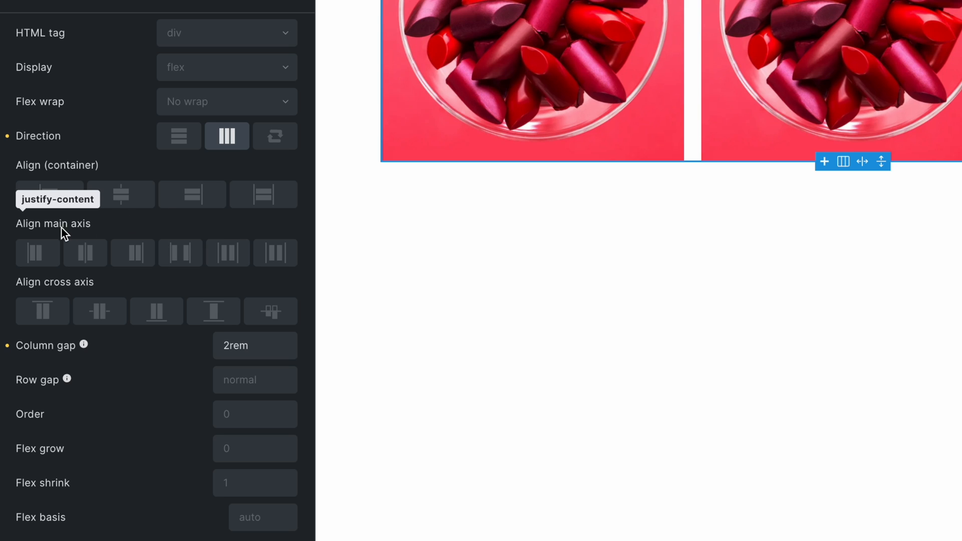
pyautogui.moveTo(87, 144)
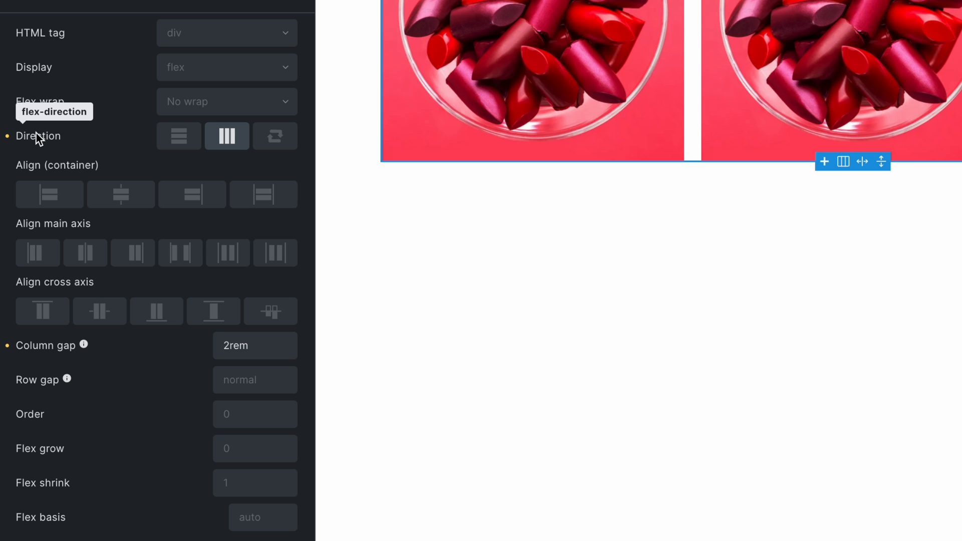
pyautogui.moveTo(32, 141)
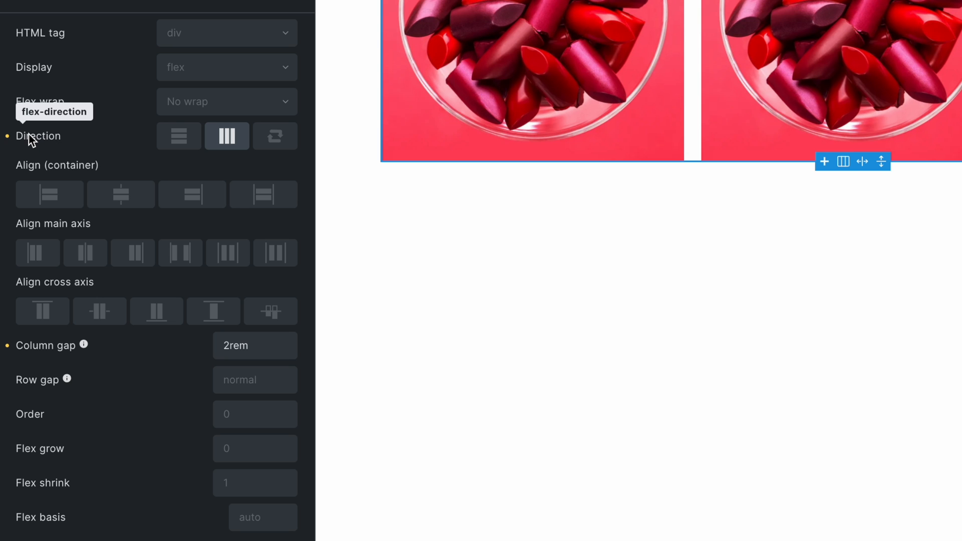
pyautogui.moveTo(227, 136)
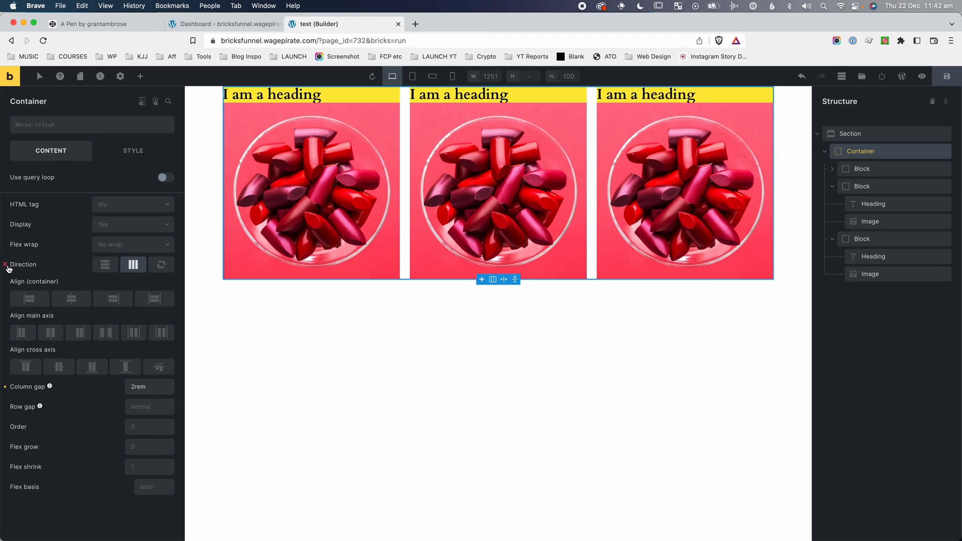
pyautogui.click(105, 264)
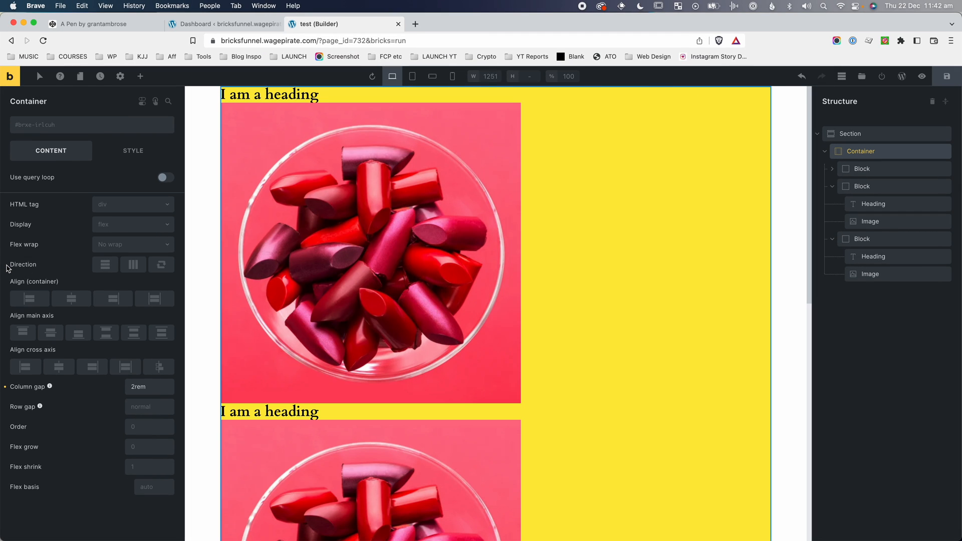
pyautogui.moveTo(60, 270)
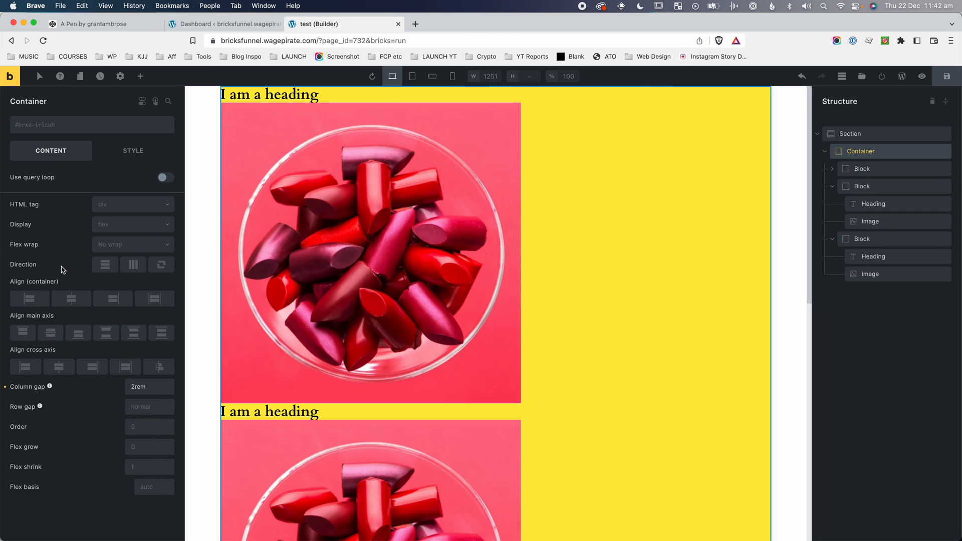
pyautogui.moveTo(104, 265)
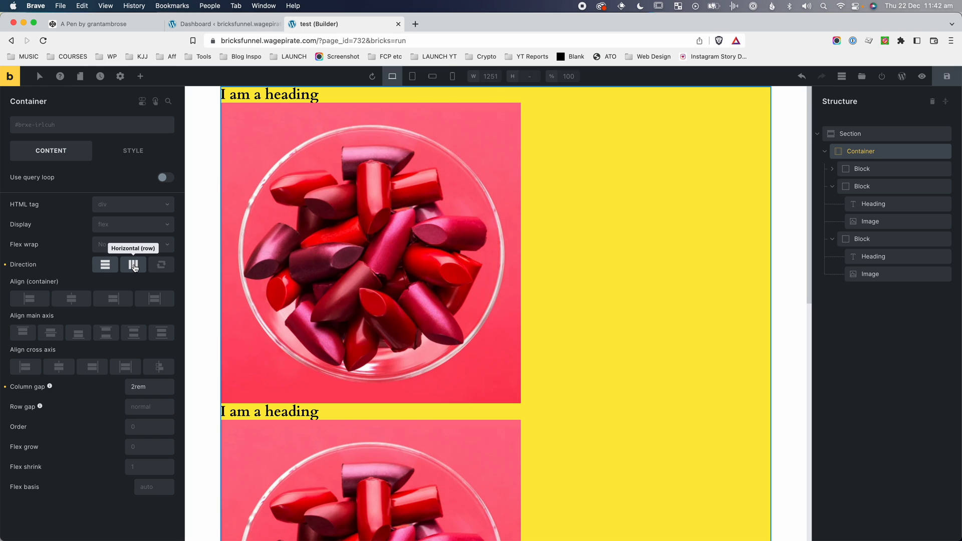
pyautogui.click(132, 265)
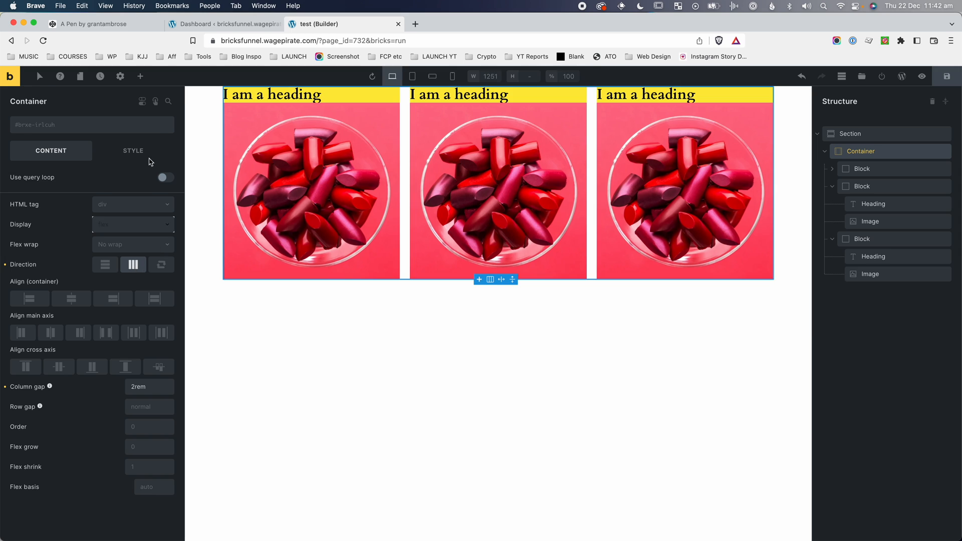
pyautogui.click(92, 24)
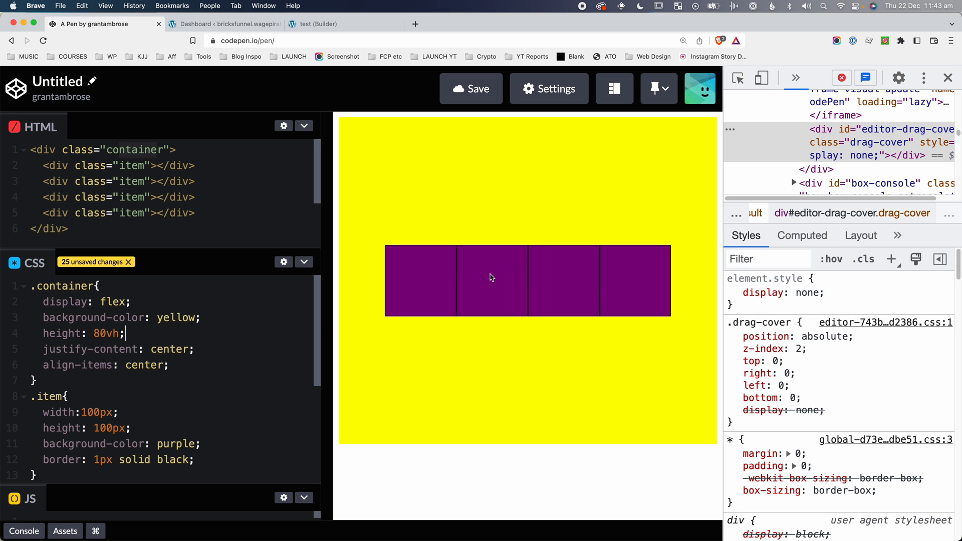
# Inspect the CodePen container in DevTools and show all its computed properties.
pyautogui.rightClick(491, 277)
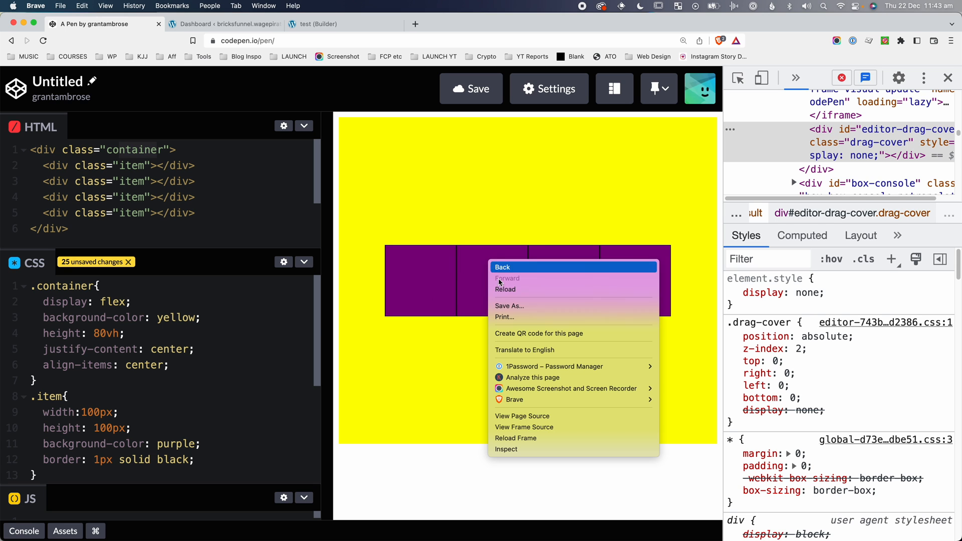
pyautogui.click(506, 449)
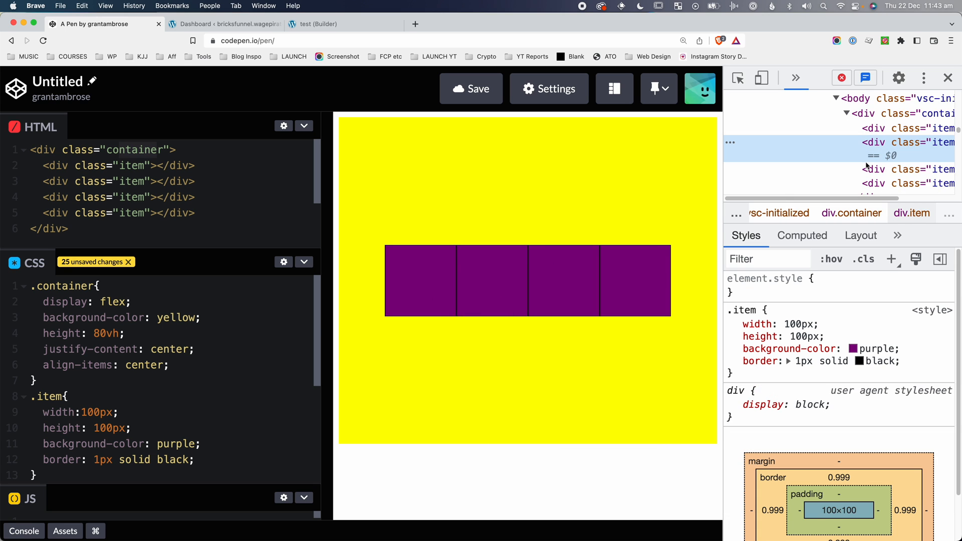
pyautogui.click(894, 113)
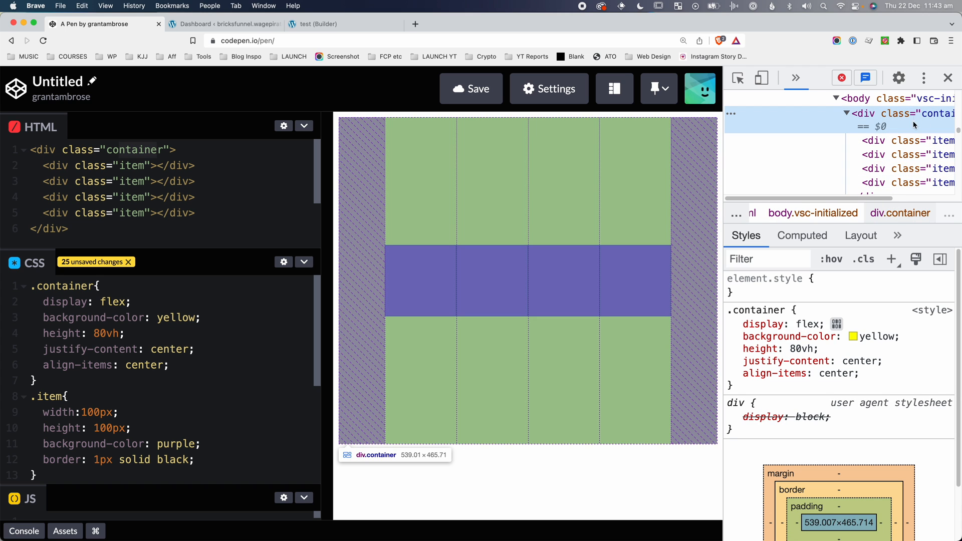
pyautogui.click(802, 235)
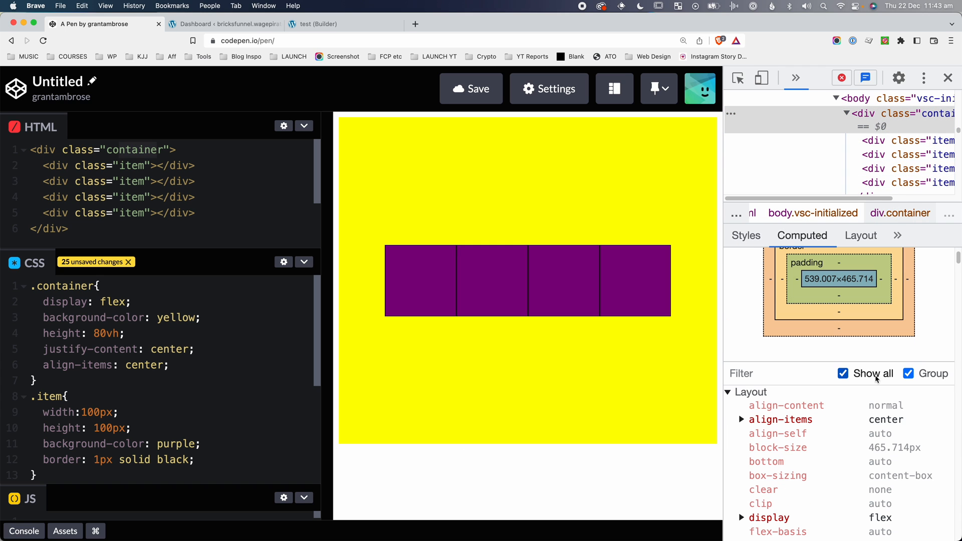
pyautogui.moveTo(547, 240)
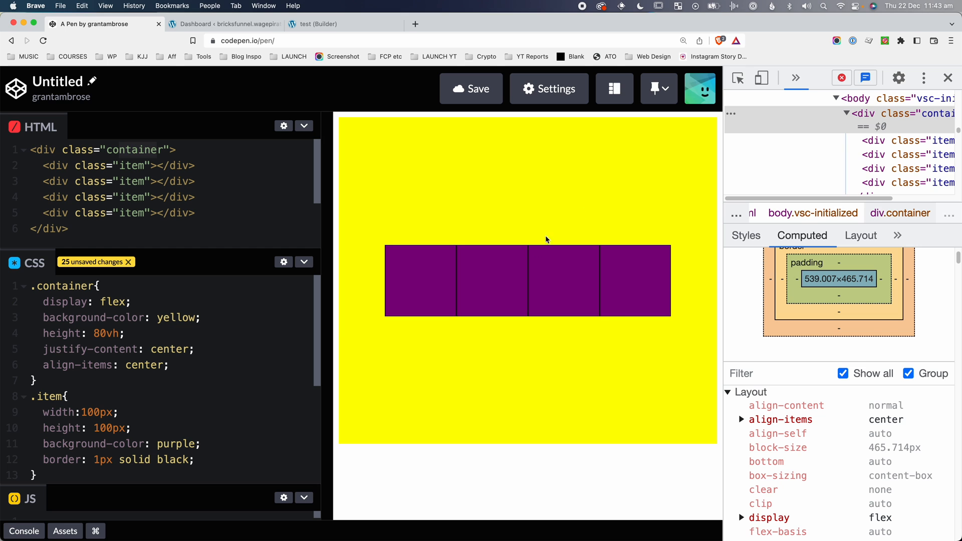
pyautogui.moveTo(563, 281)
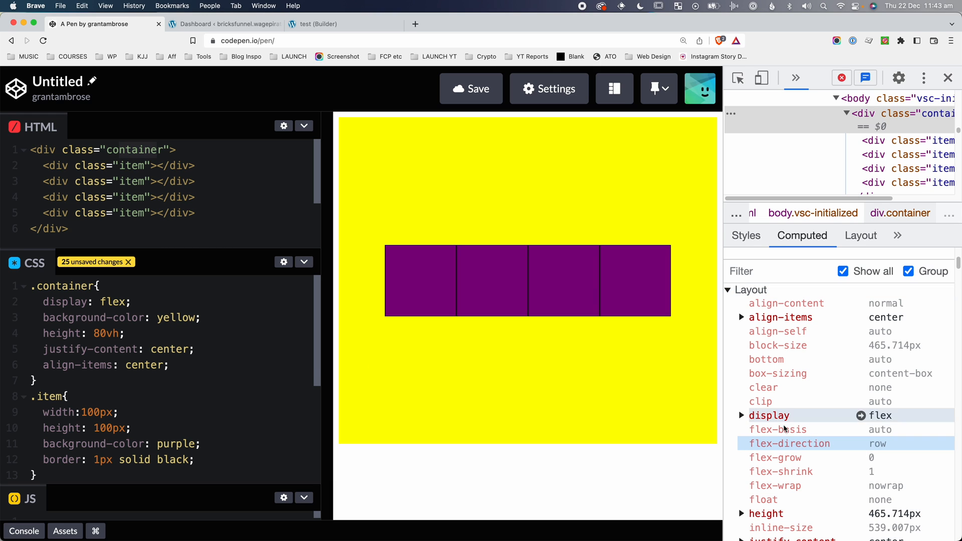
pyautogui.moveTo(858, 443)
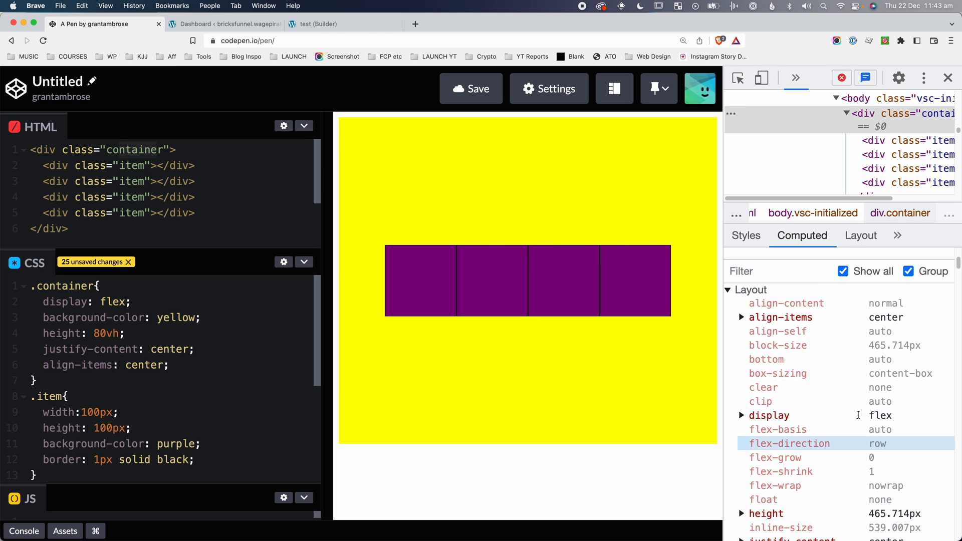
# Set the Bricks container direction to vertical column, then return to CodePen.
pyautogui.click(340, 24)
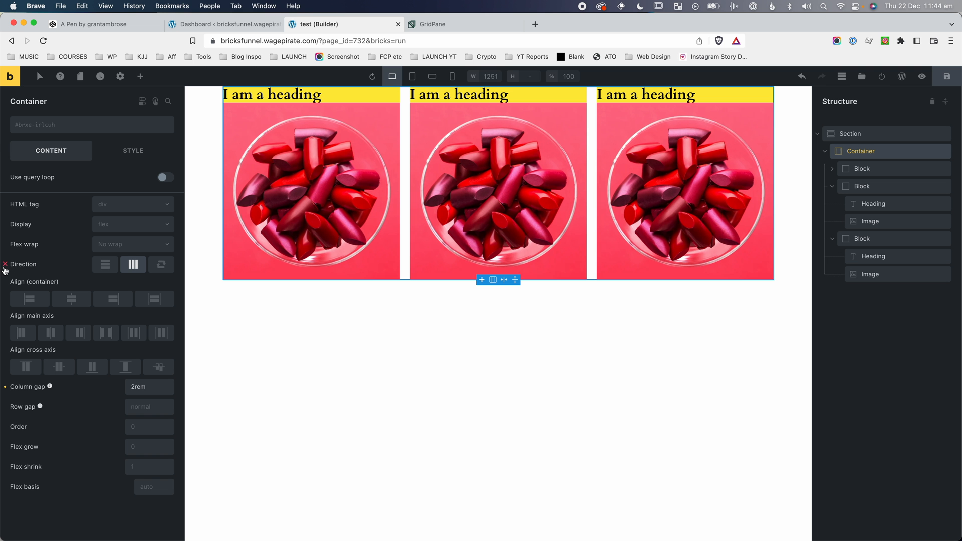
pyautogui.click(105, 265)
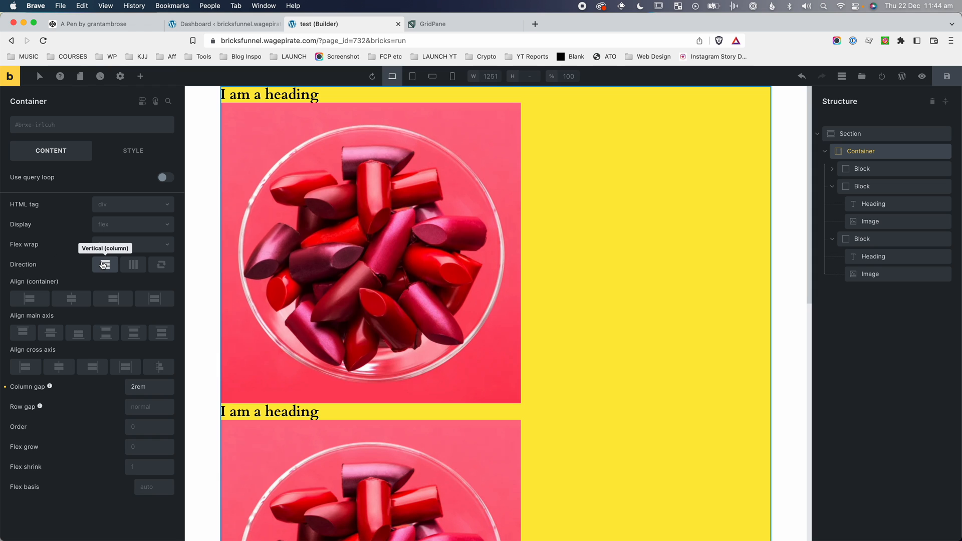
pyautogui.click(104, 264)
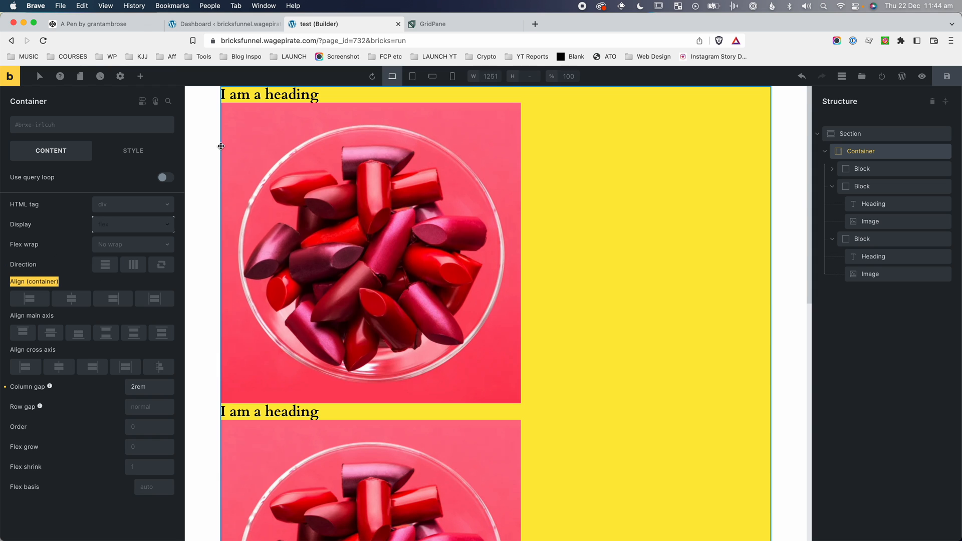
pyautogui.click(92, 23)
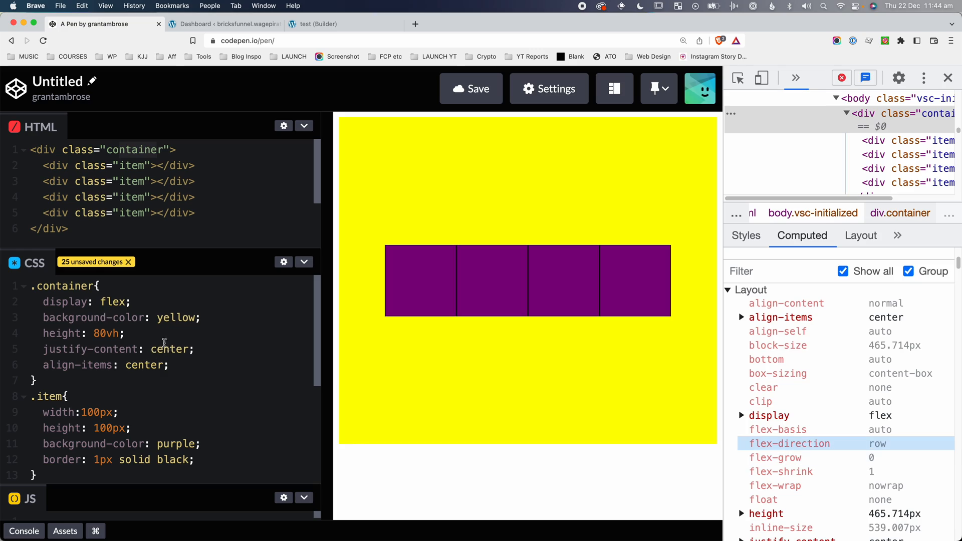
# Set the Bricks container direction back to horizontal row.
pyautogui.click(345, 24)
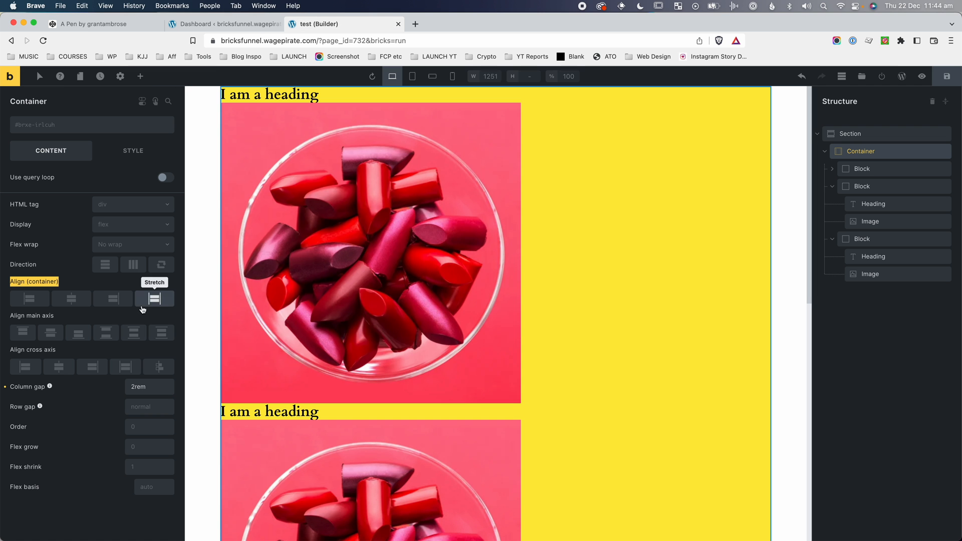
pyautogui.moveTo(70, 323)
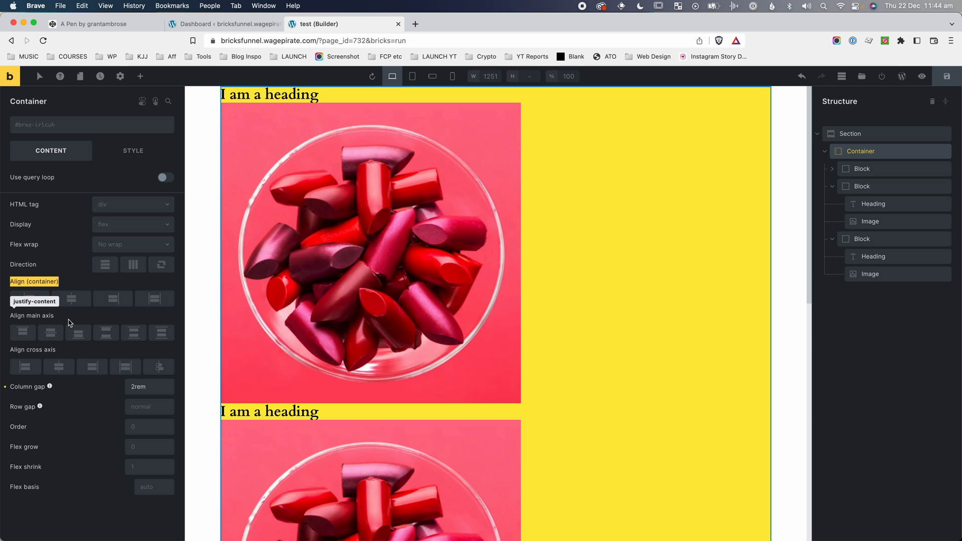
pyautogui.moveTo(22, 266)
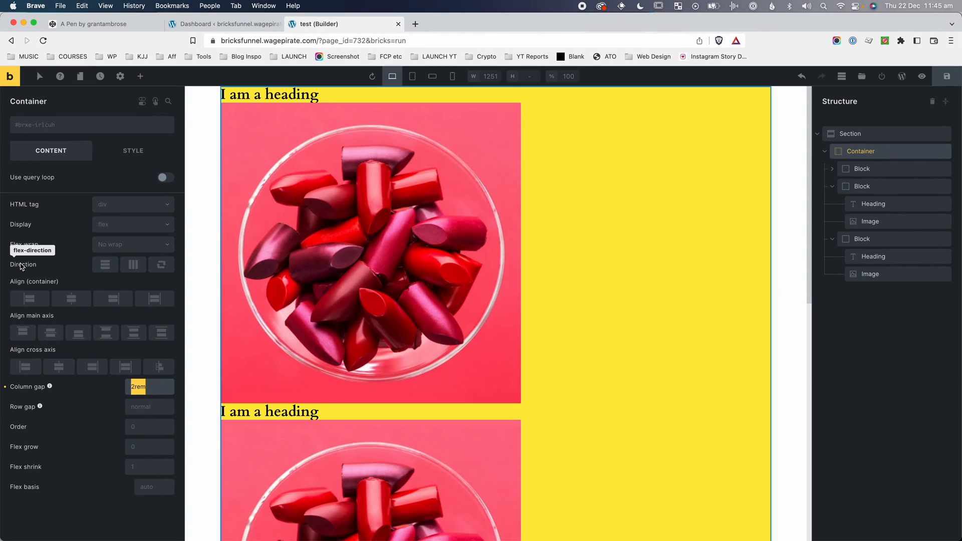
pyautogui.moveTo(74, 263)
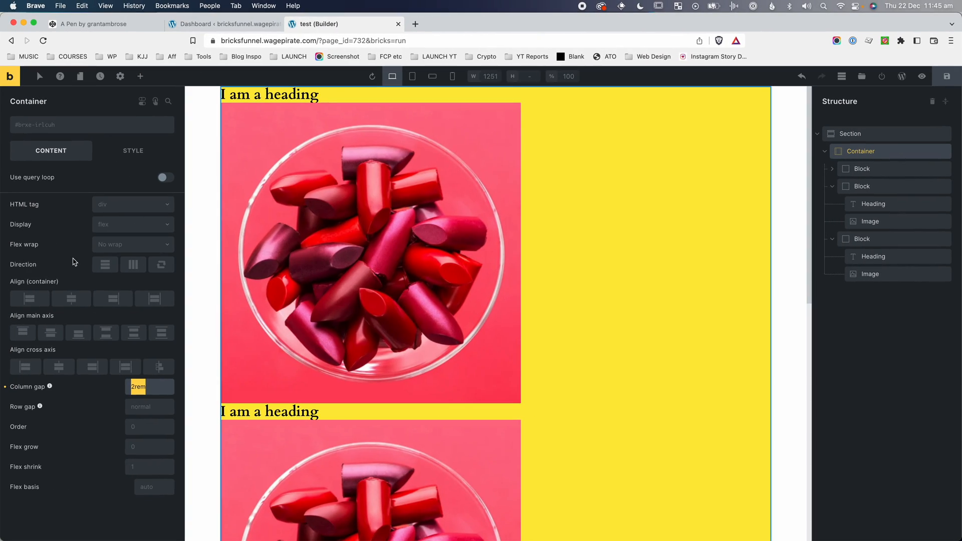
pyautogui.click(50, 332)
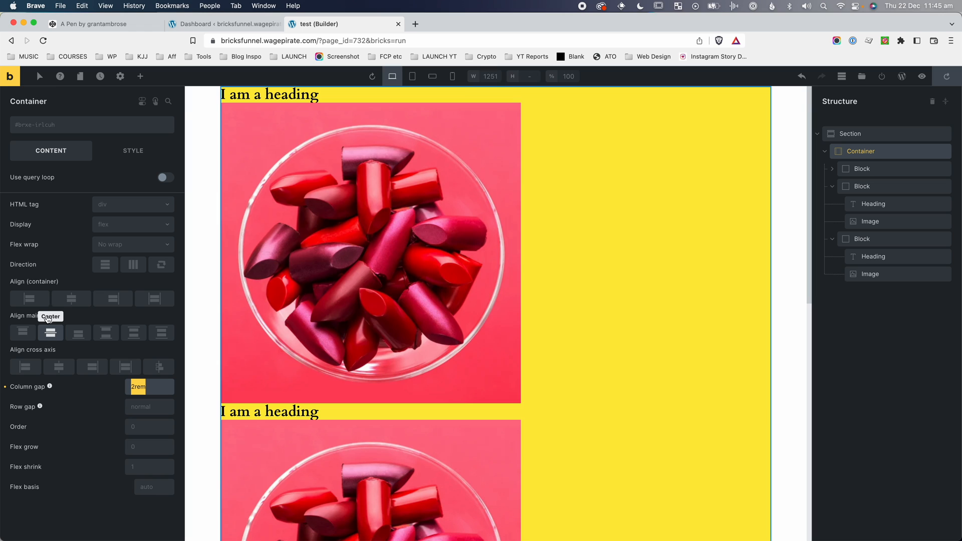
pyautogui.moveTo(43, 352)
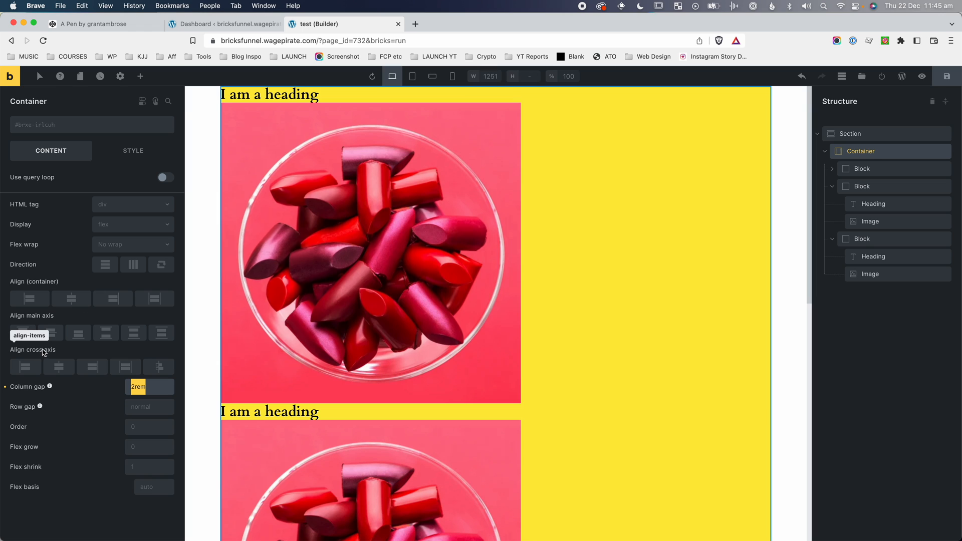
pyautogui.moveTo(27, 271)
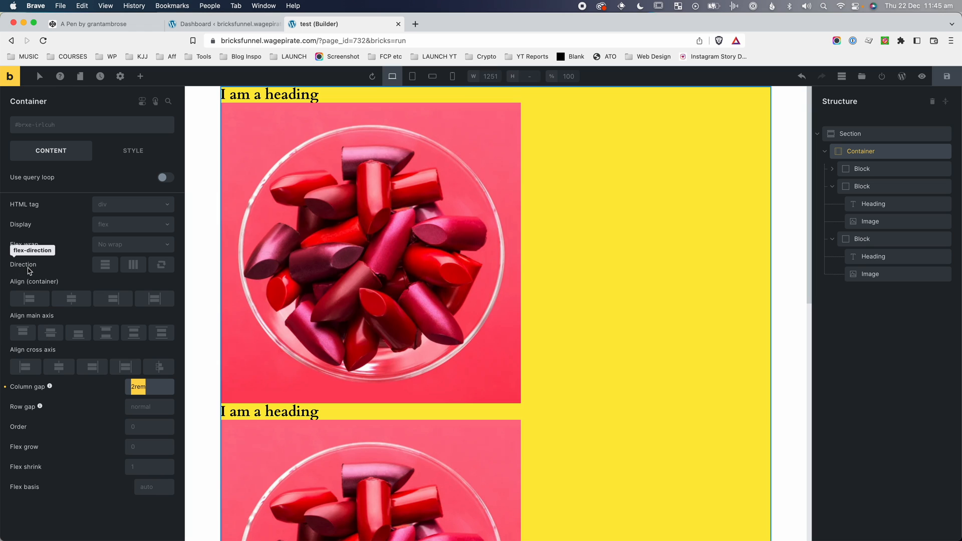
pyautogui.moveTo(134, 264)
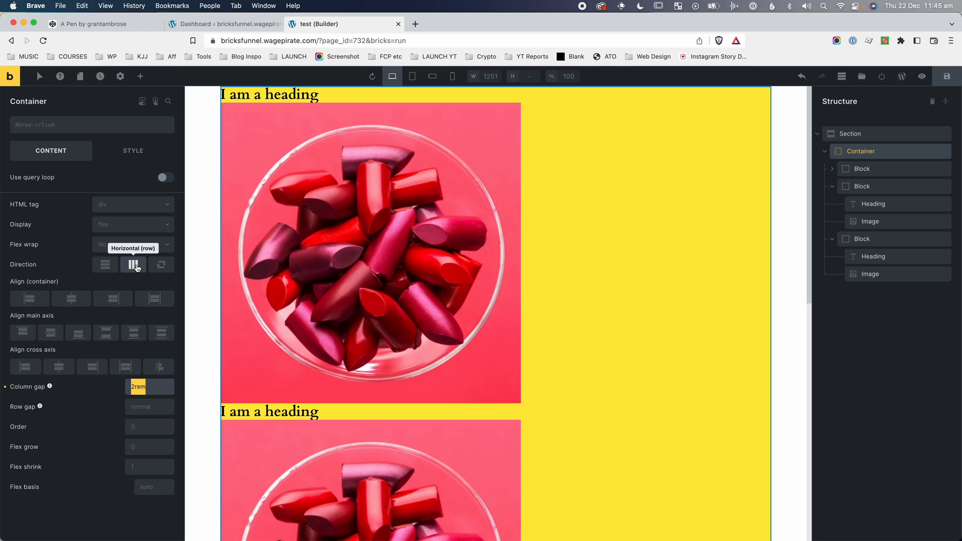
pyautogui.click(132, 264)
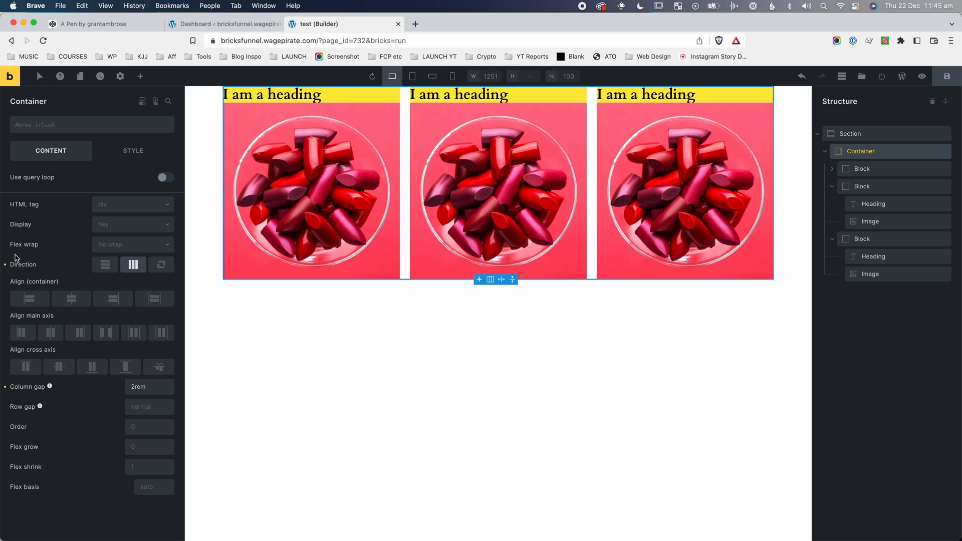
pyautogui.moveTo(133, 265)
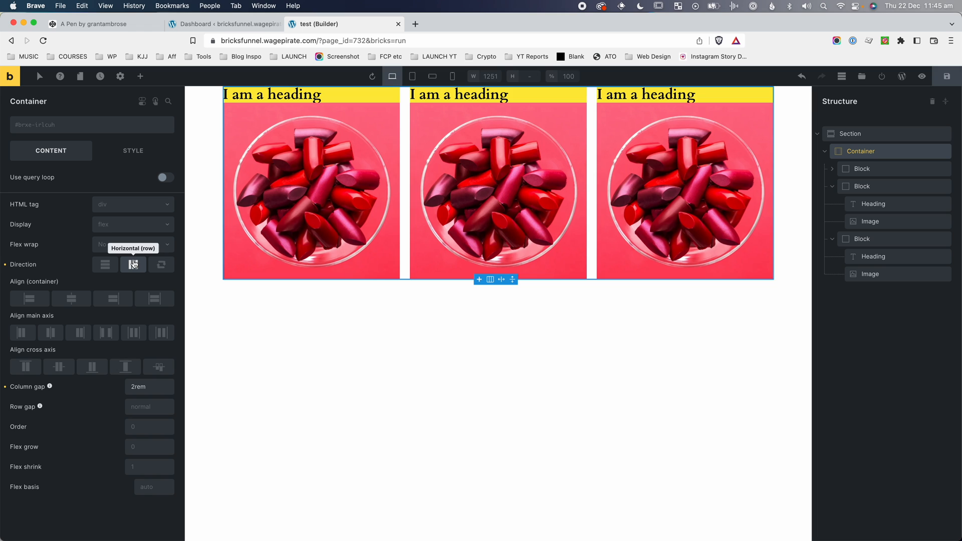
# Add flex-direction: column to .container after align-items.
pyautogui.click(92, 24)
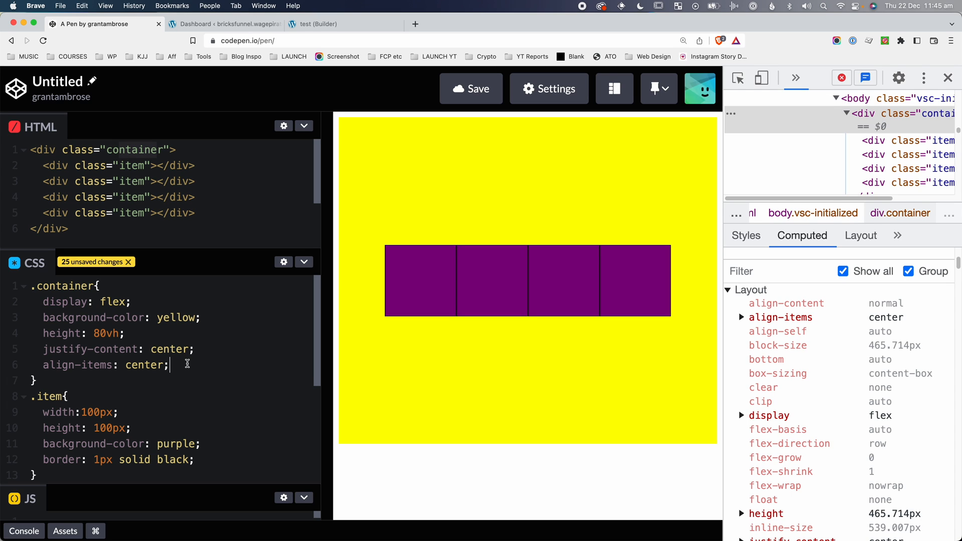
pyautogui.write('flex-direction: row;')
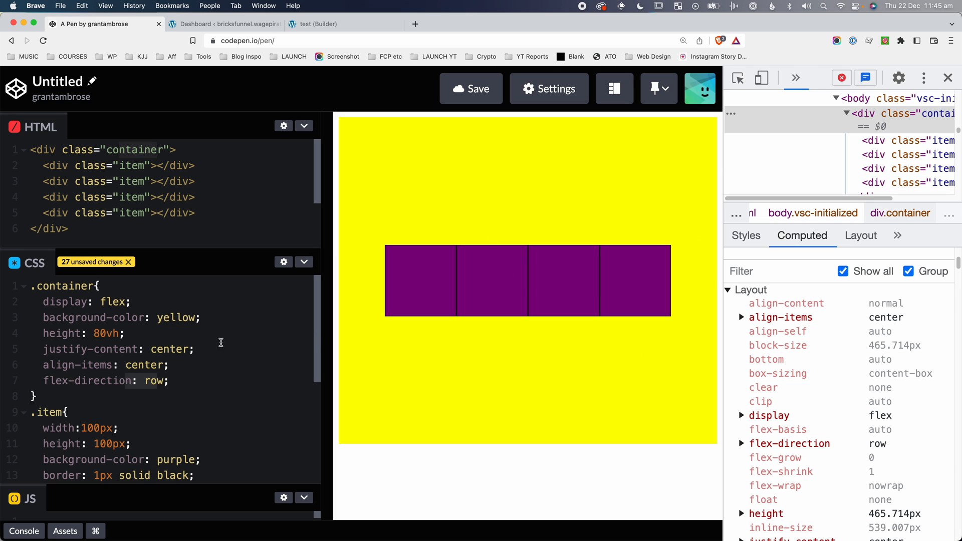
pyautogui.write('c')
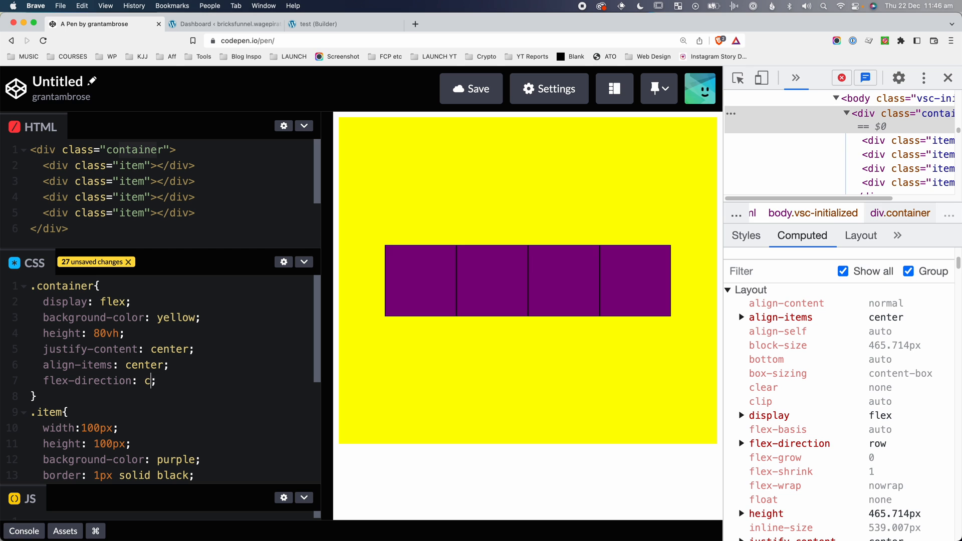
pyautogui.write('olumn')
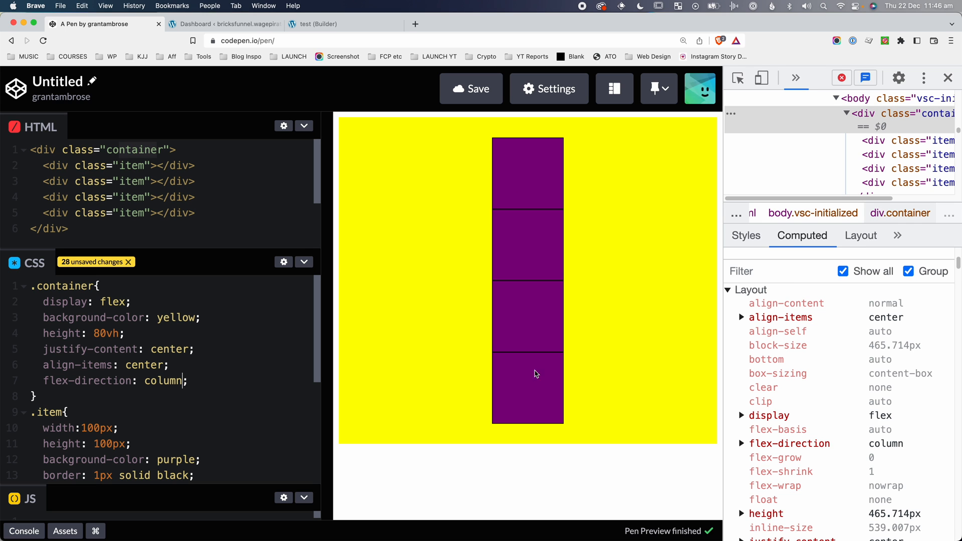
# Toggle the Bricks container direction to column and back to row to compare.
pyautogui.click(313, 24)
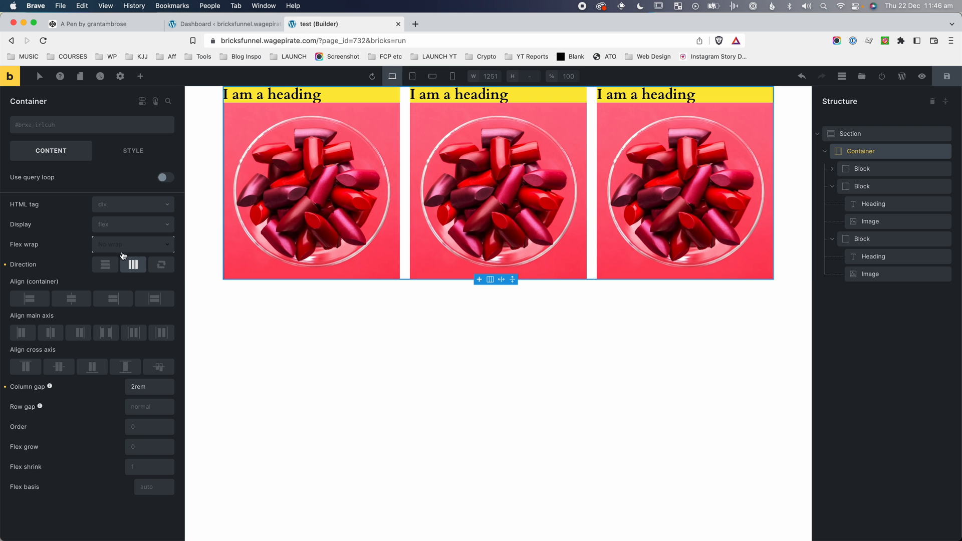
pyautogui.click(105, 265)
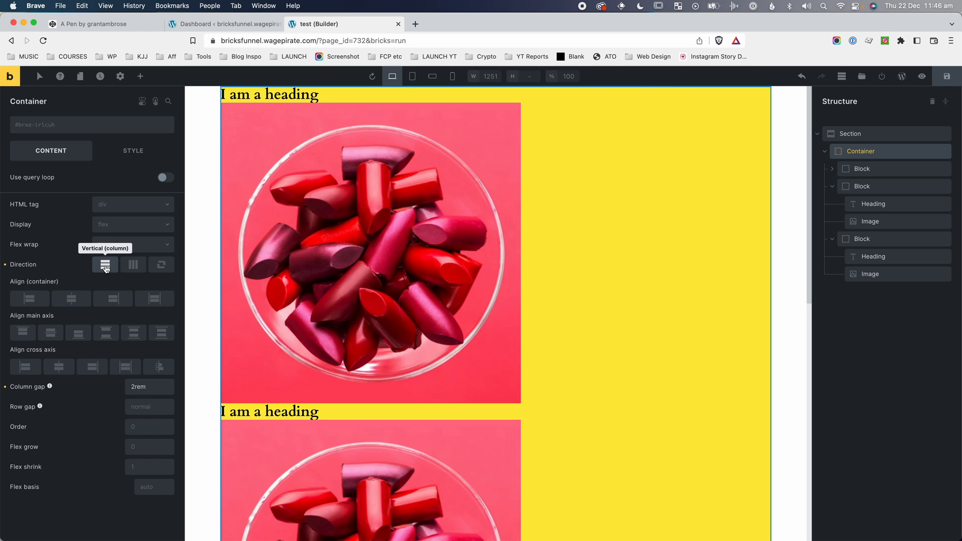
pyautogui.click(134, 264)
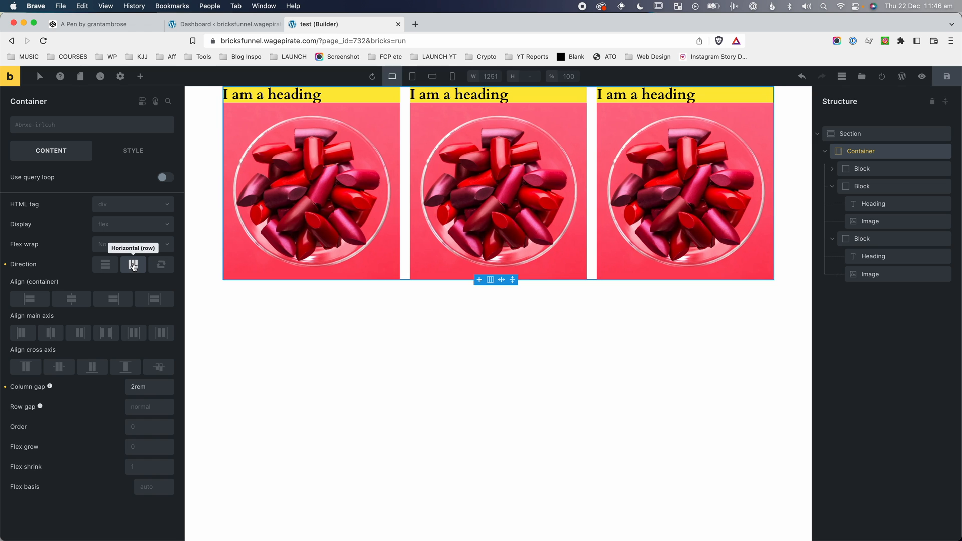
pyautogui.click(92, 24)
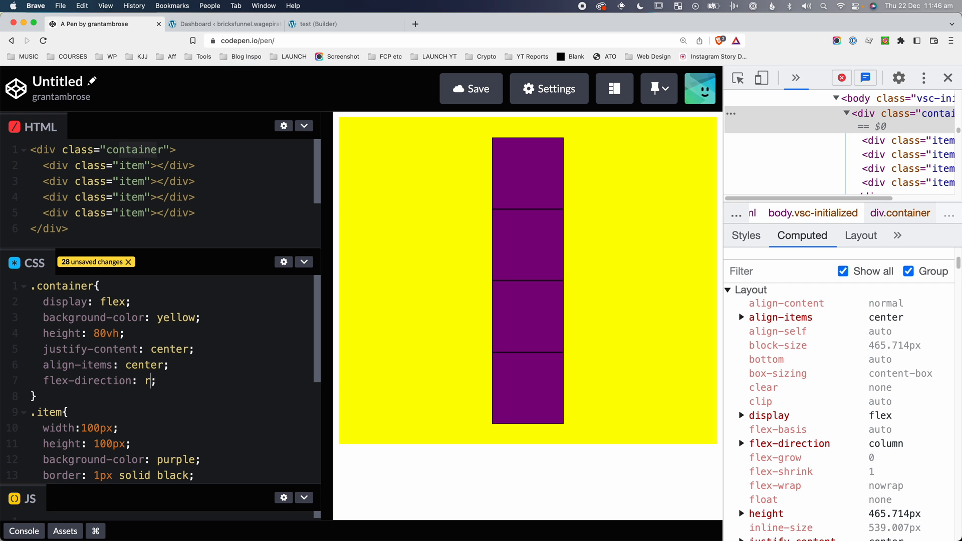
# Change flex-direction to row and add the comment /* the default */.
pyautogui.write('ow; /* the default */')
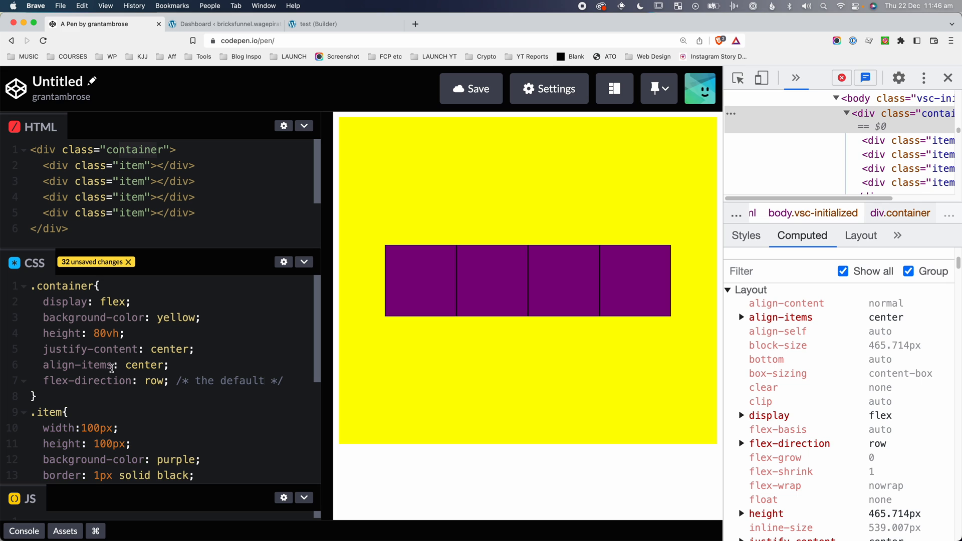
pyautogui.moveTo(65, 301)
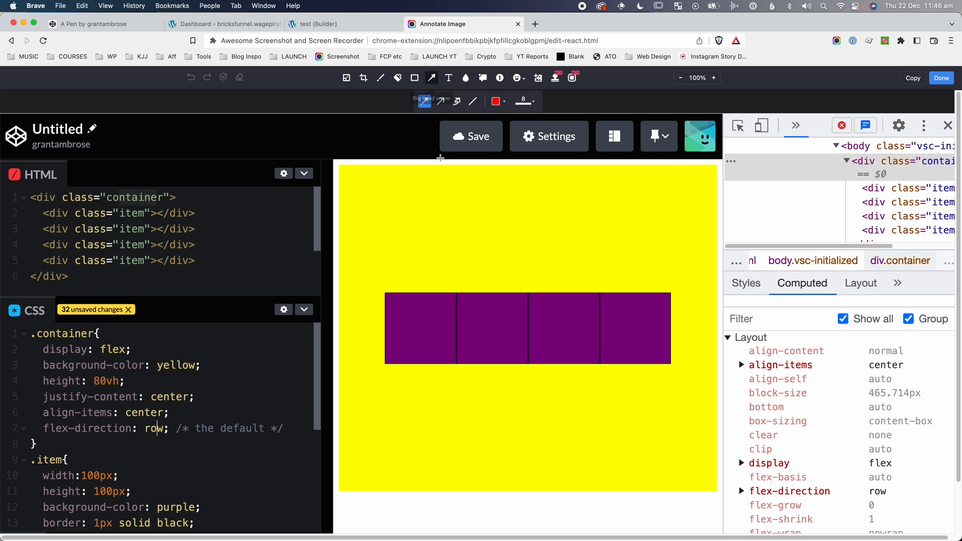
pyautogui.moveTo(394, 284)
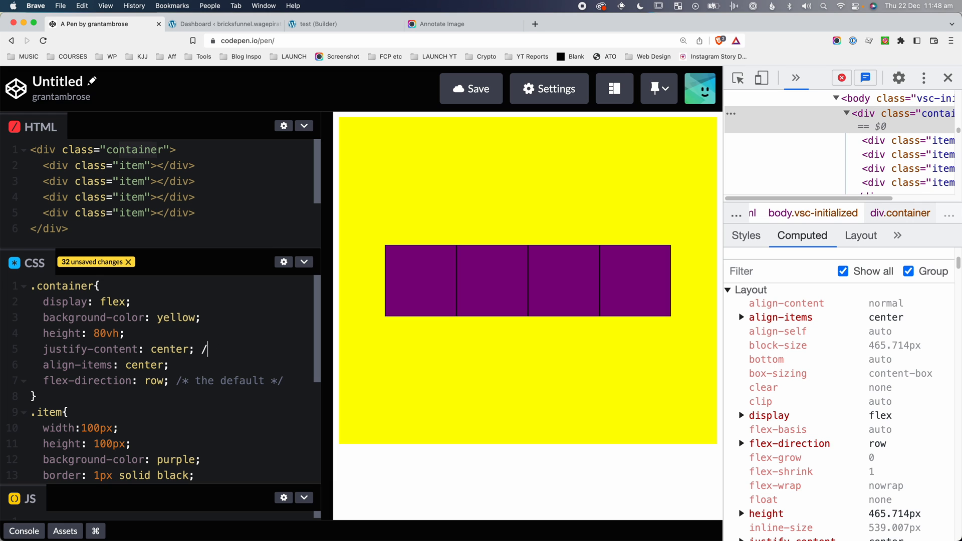
# Label justify-content as main axis and align-items as cross axis in the CSS comments.
pyautogui.write('*/')
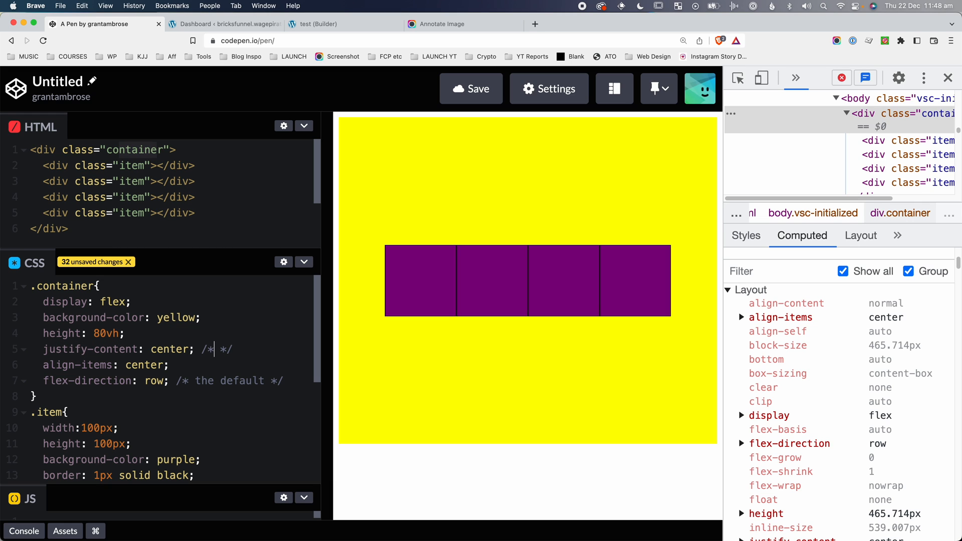
pyautogui.write('main axis')
pyautogui.click(173, 365)
pyautogui.write(' /* cross axis */')
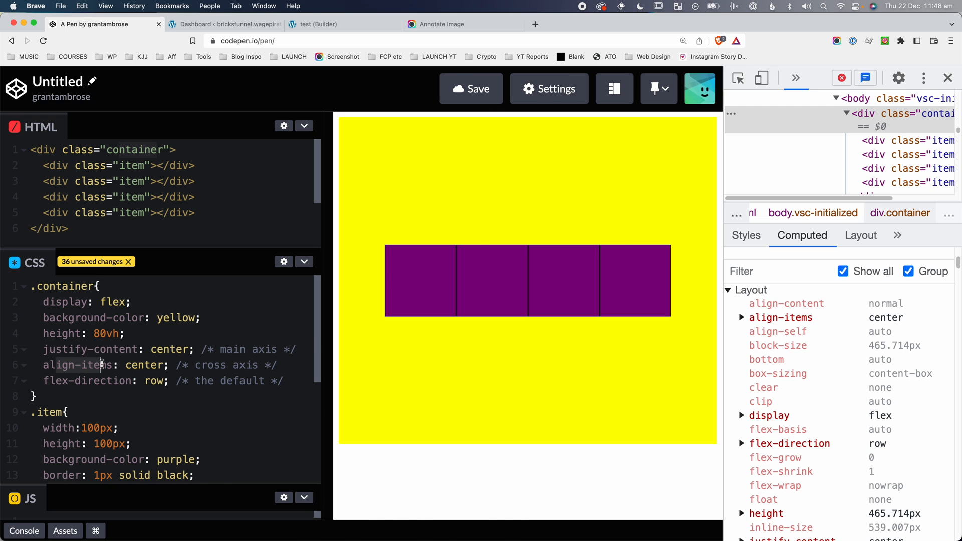
pyautogui.click(319, 24)
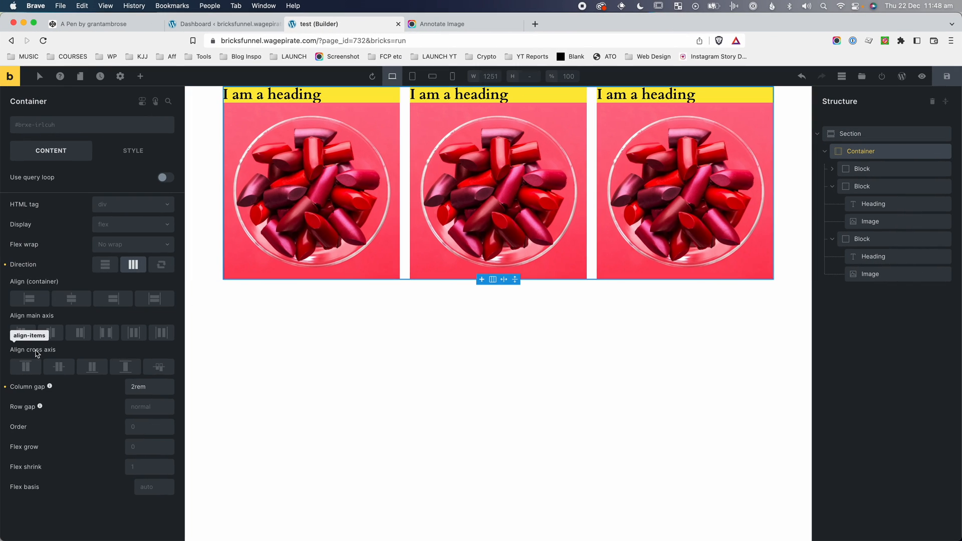
pyautogui.moveTo(851, 156)
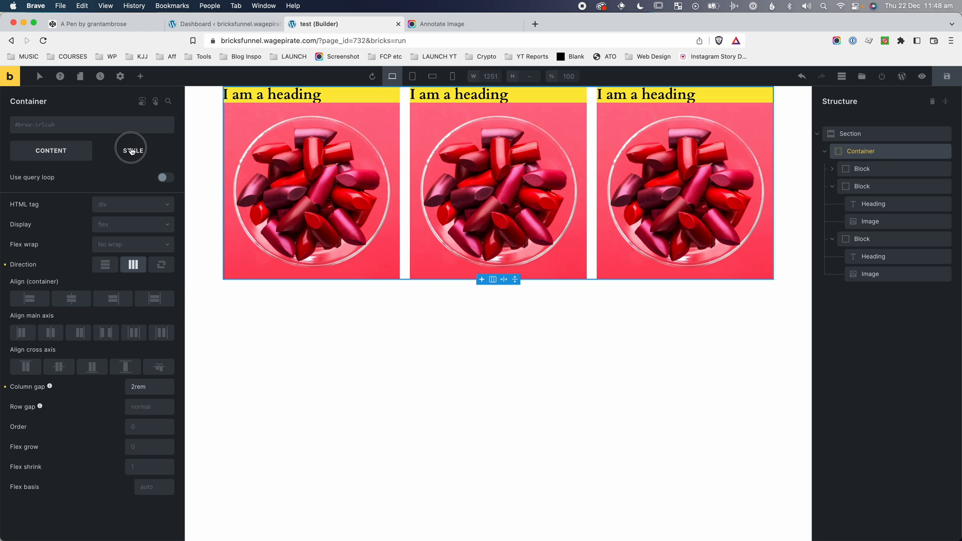
# Give the yellow container an 80vh height in its Style tab's Layout settings.
pyautogui.click(133, 150)
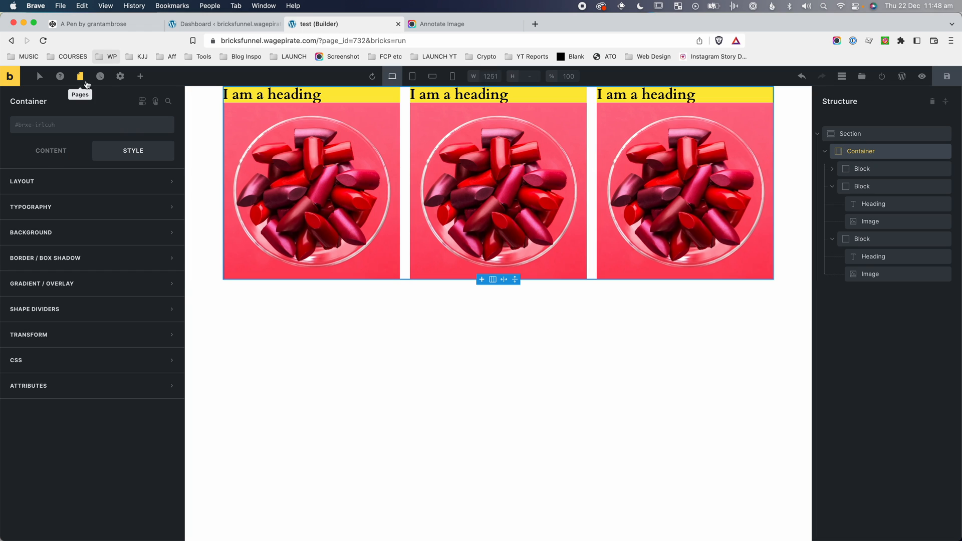
pyautogui.moveTo(52, 232)
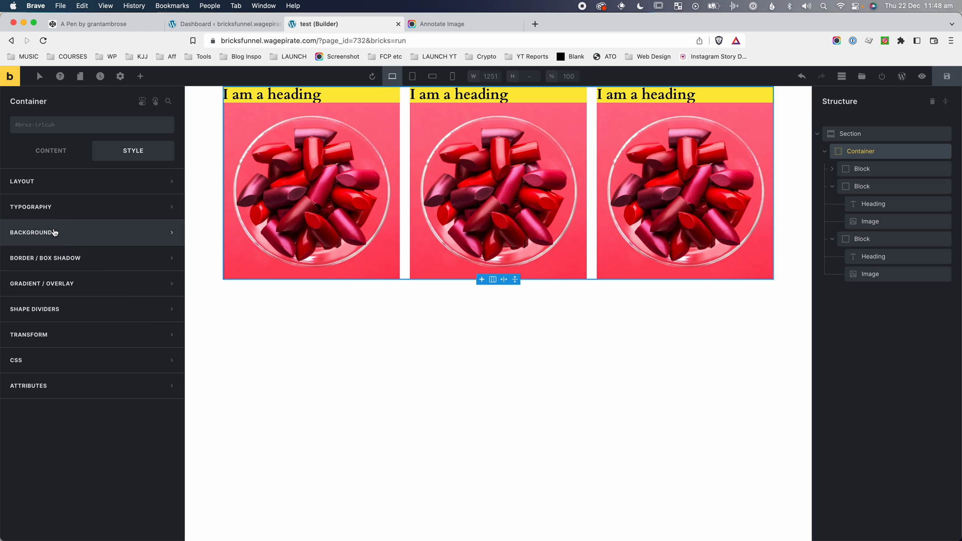
pyautogui.click(33, 232)
pyautogui.write('80vh')
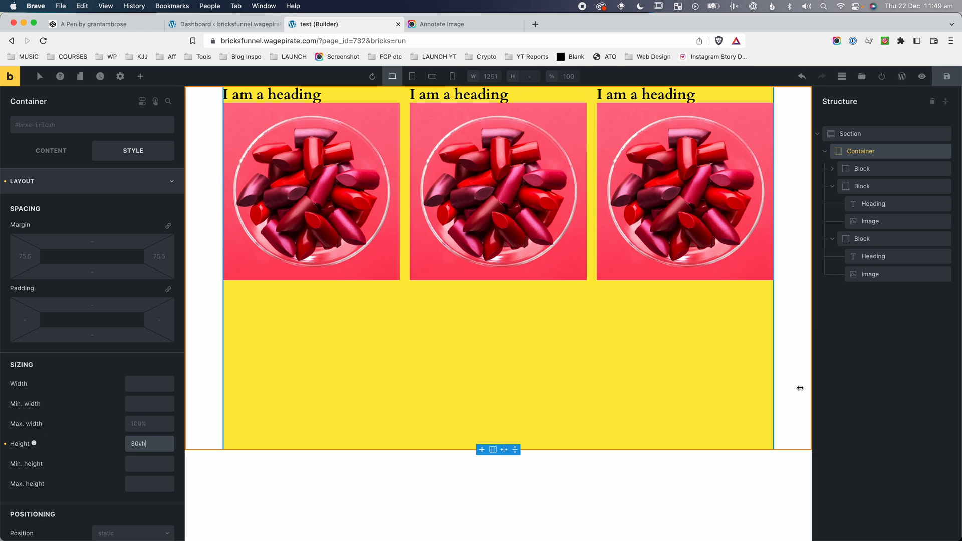
pyautogui.click(50, 150)
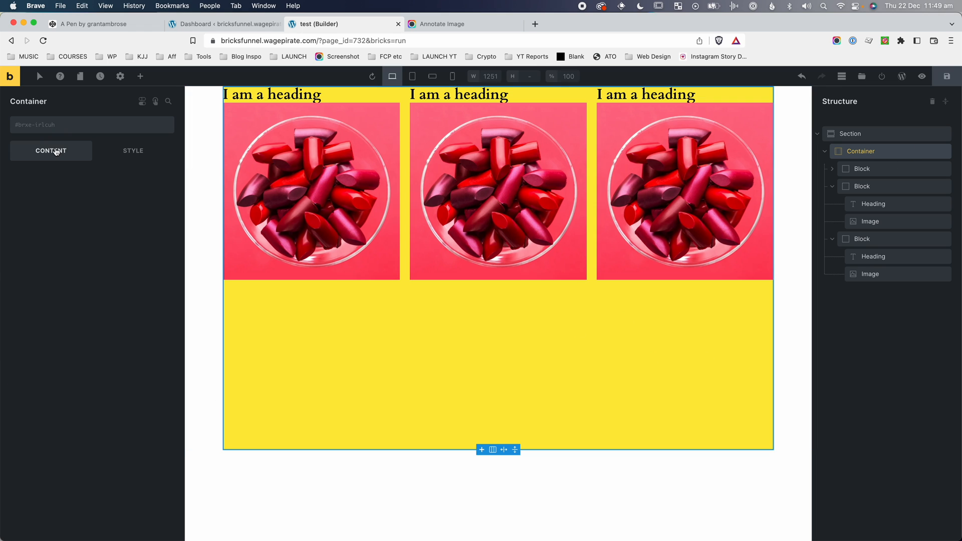
# Set the container's Align cross axis option to center.
pyautogui.click(50, 151)
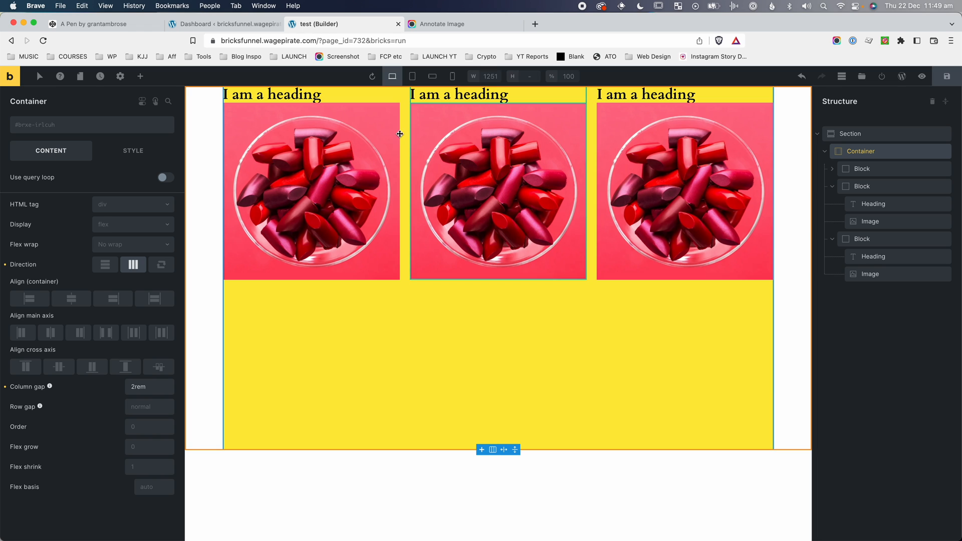
pyautogui.moveTo(532, 179)
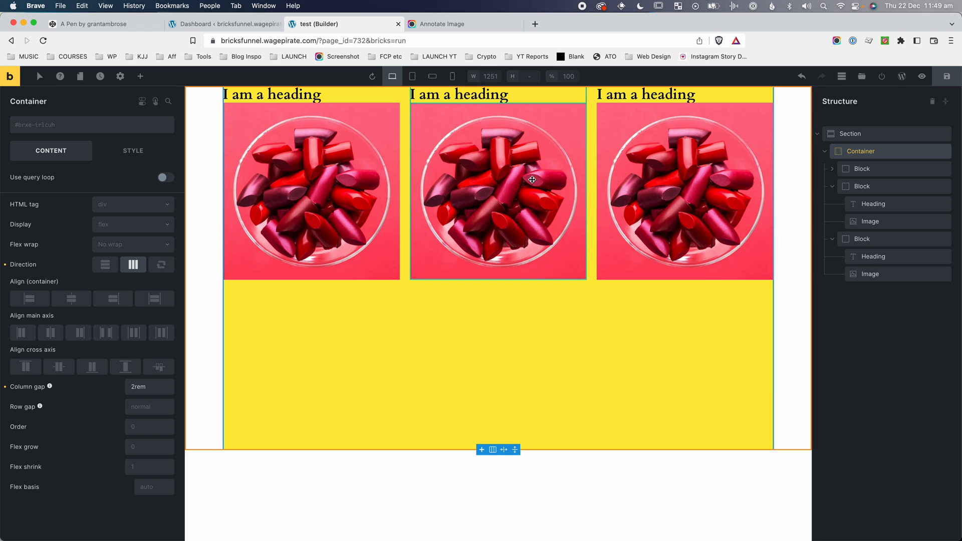
pyautogui.moveTo(604, 279)
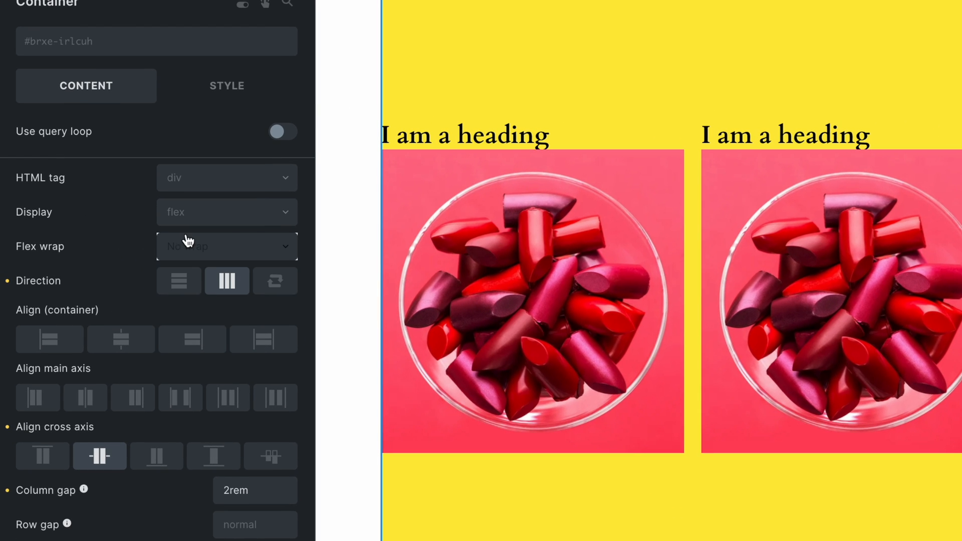
pyautogui.scroll(-3)
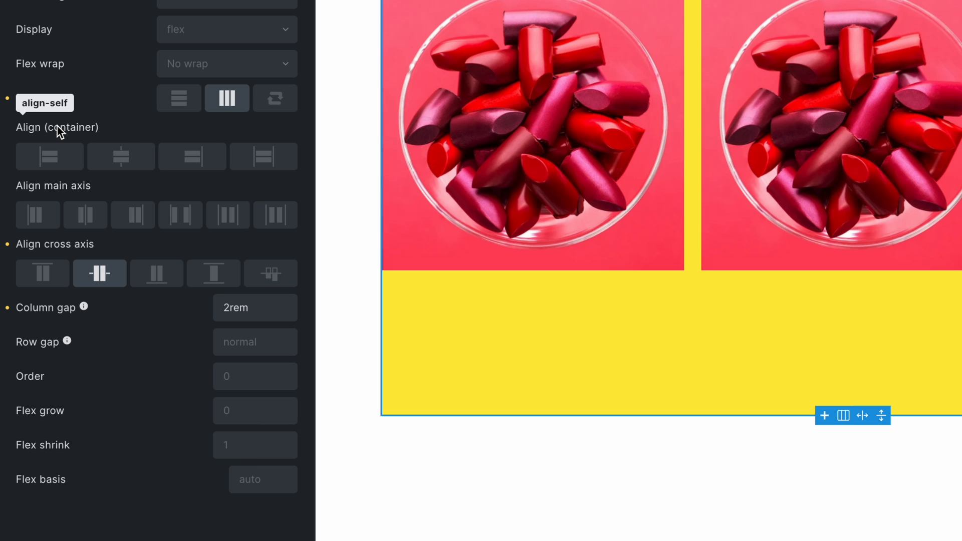
pyautogui.click(186, 167)
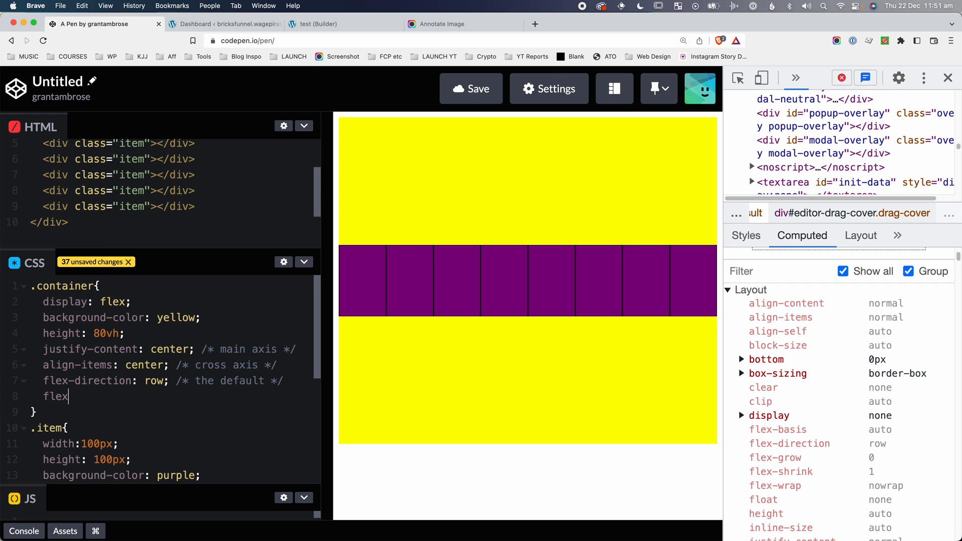
# Add flex-wrap: wrap; and align-content: center; to the .container rule.
pyautogui.write('-wrap:')
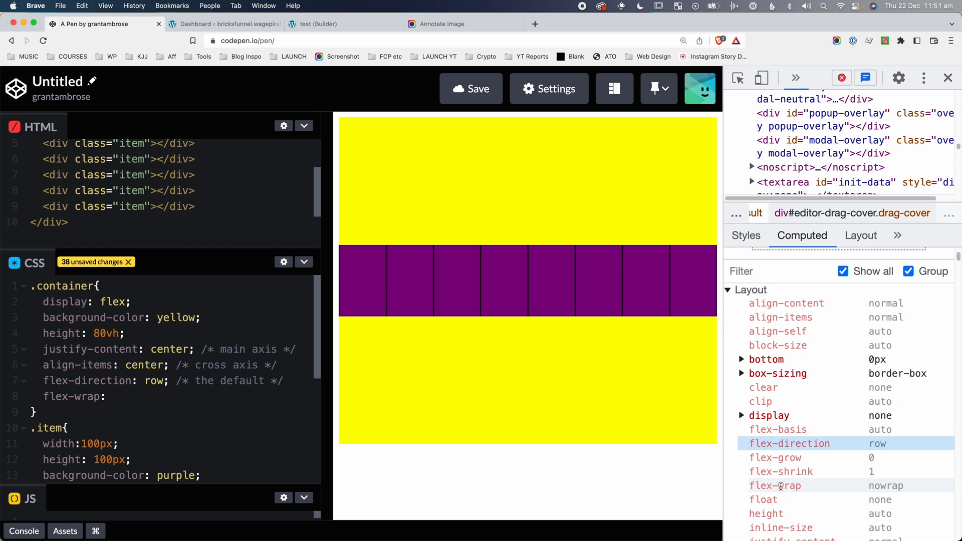
pyautogui.click(112, 396)
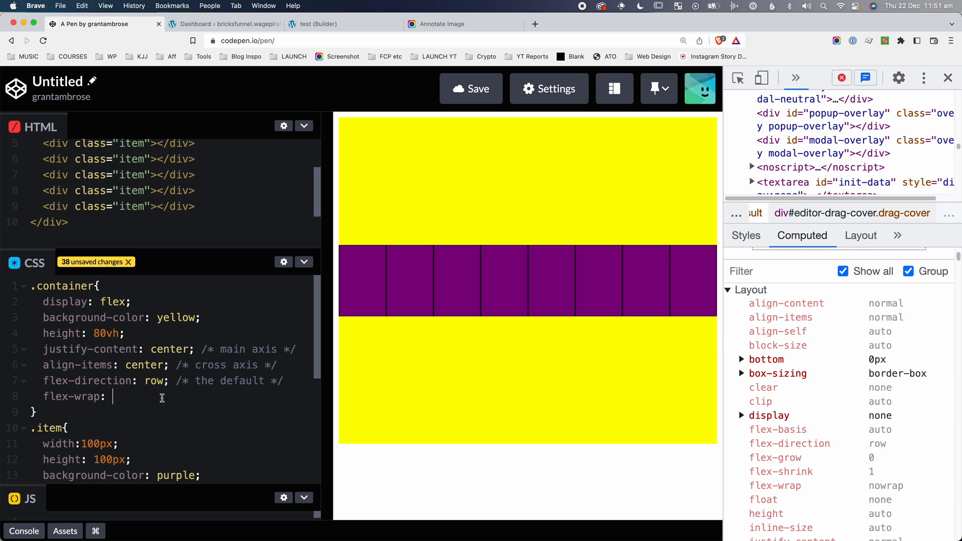
pyautogui.write('wrpa')
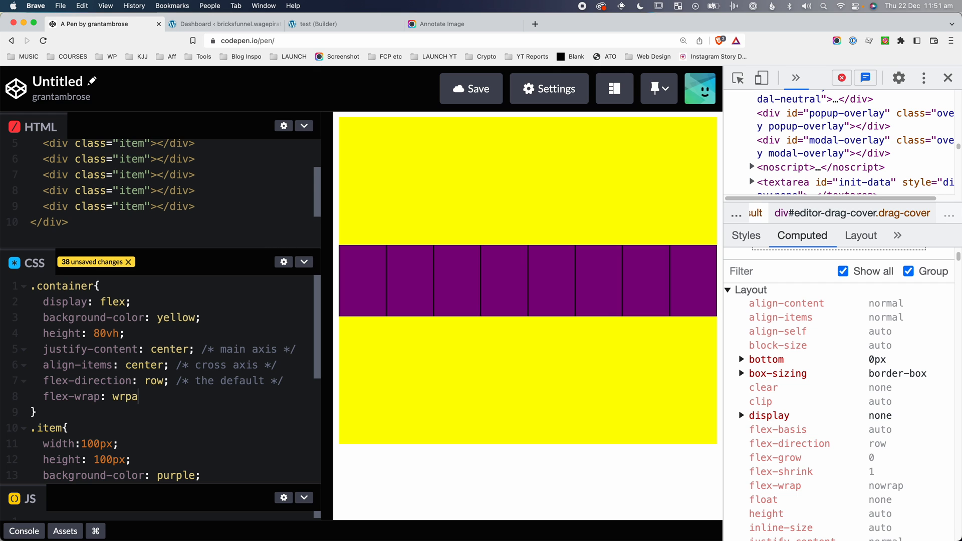
pyautogui.write('wrap;')
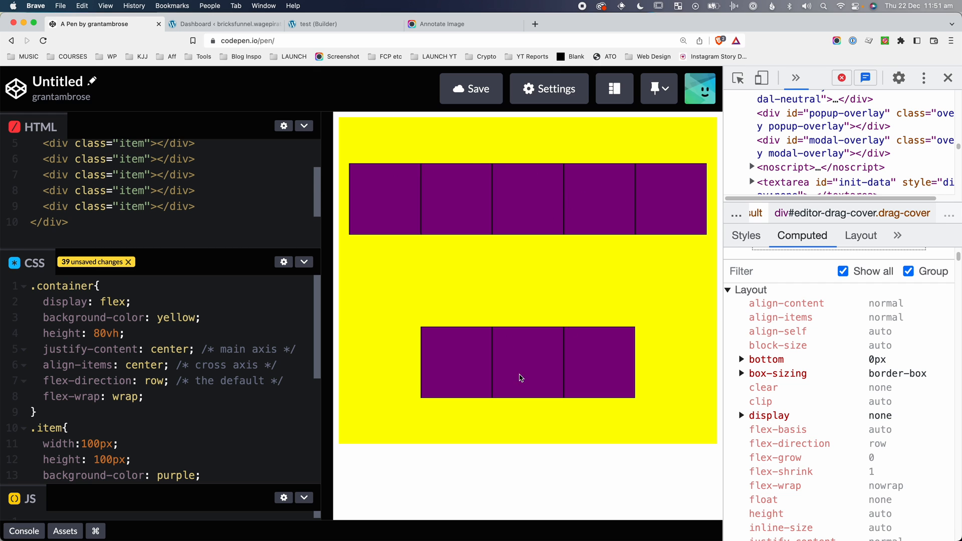
pyautogui.moveTo(498, 203)
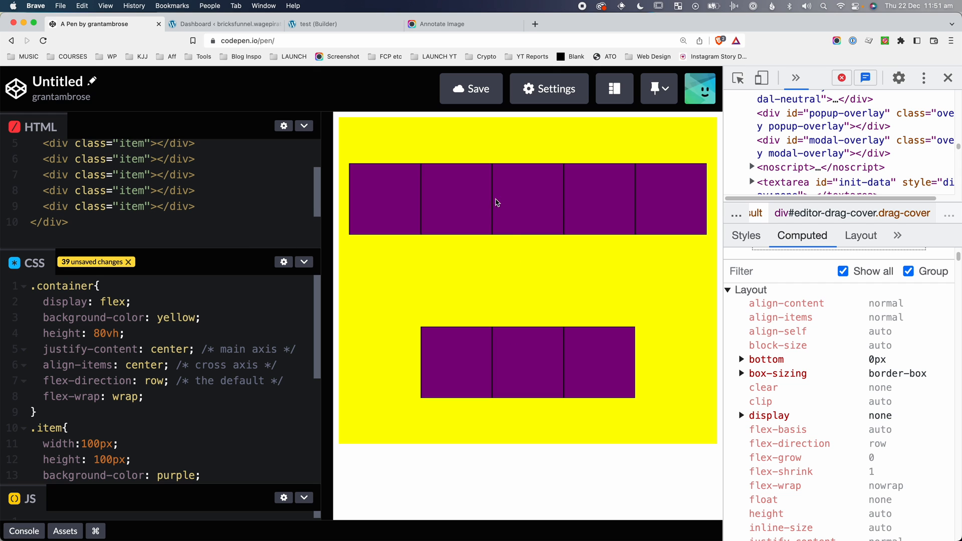
pyautogui.moveTo(612, 322)
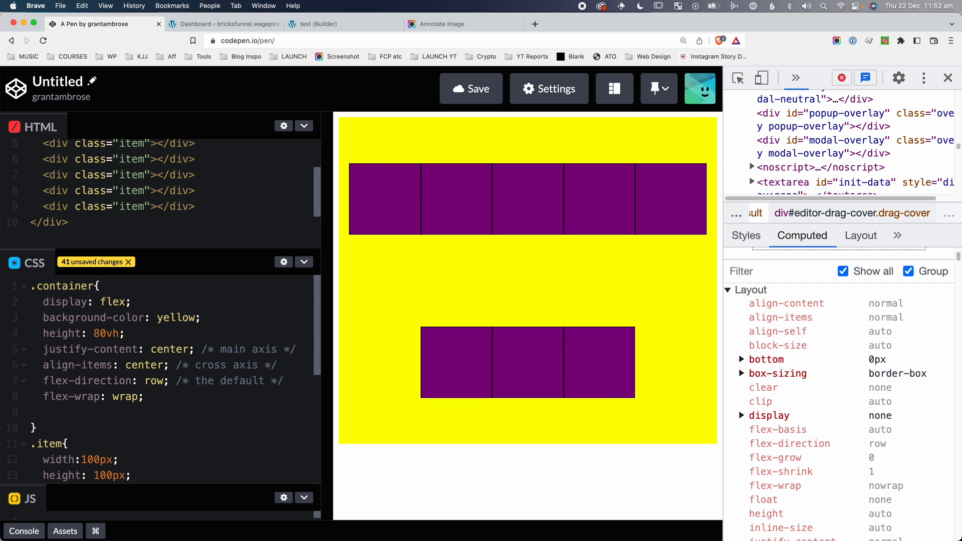
pyautogui.write('align-content: center;')
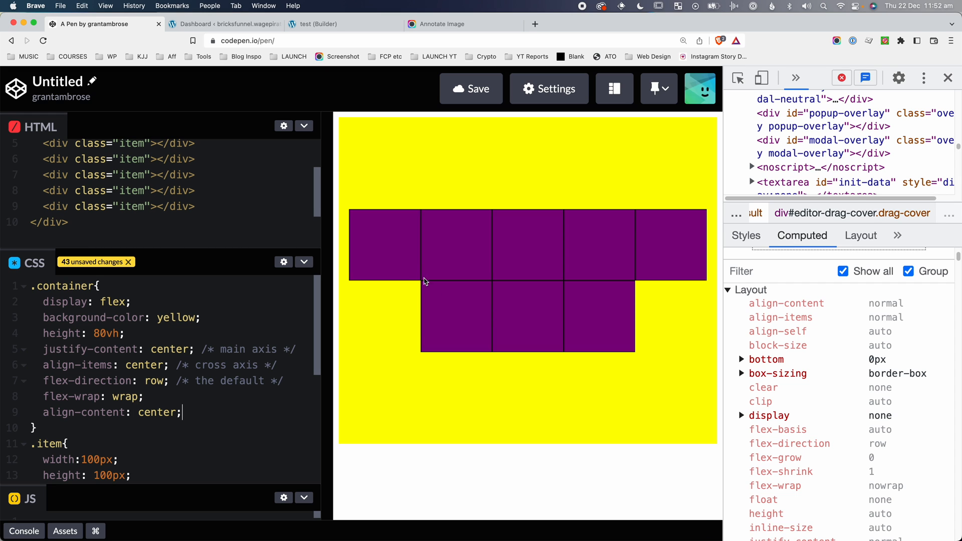
pyautogui.moveTo(462, 216)
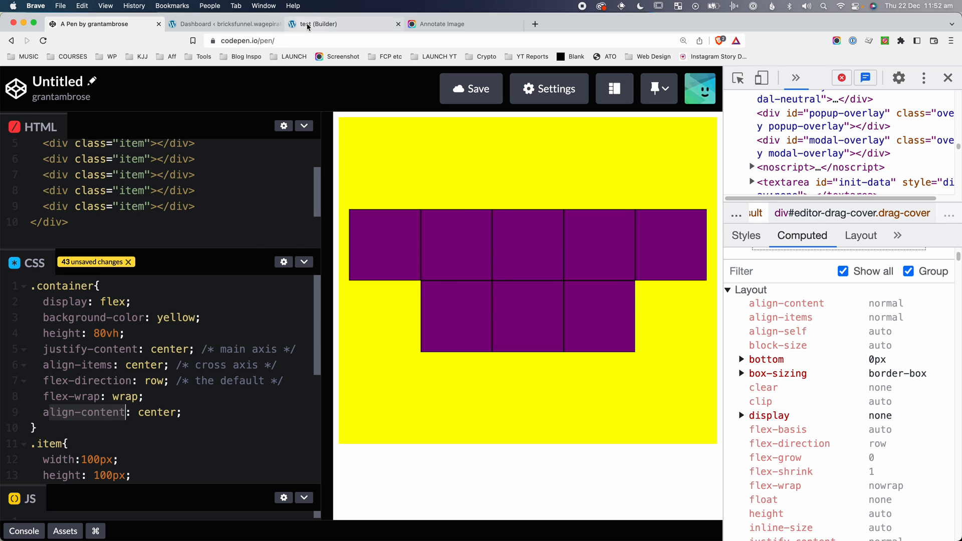
pyautogui.click(319, 24)
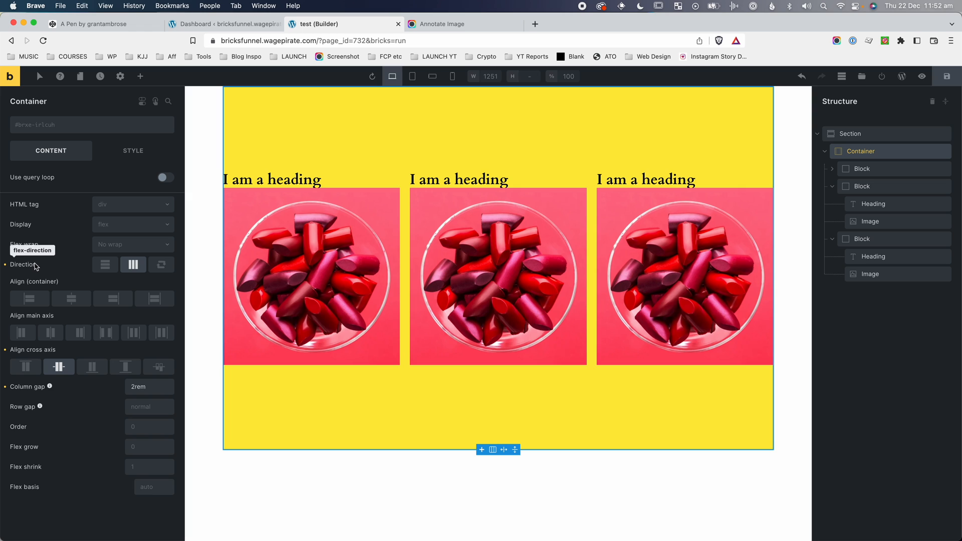
pyautogui.moveTo(31, 286)
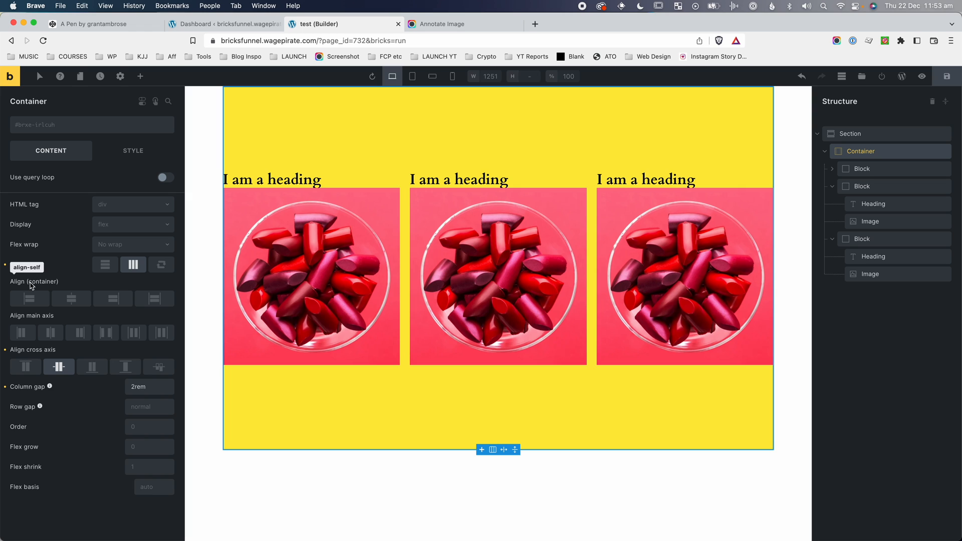
pyautogui.moveTo(32, 355)
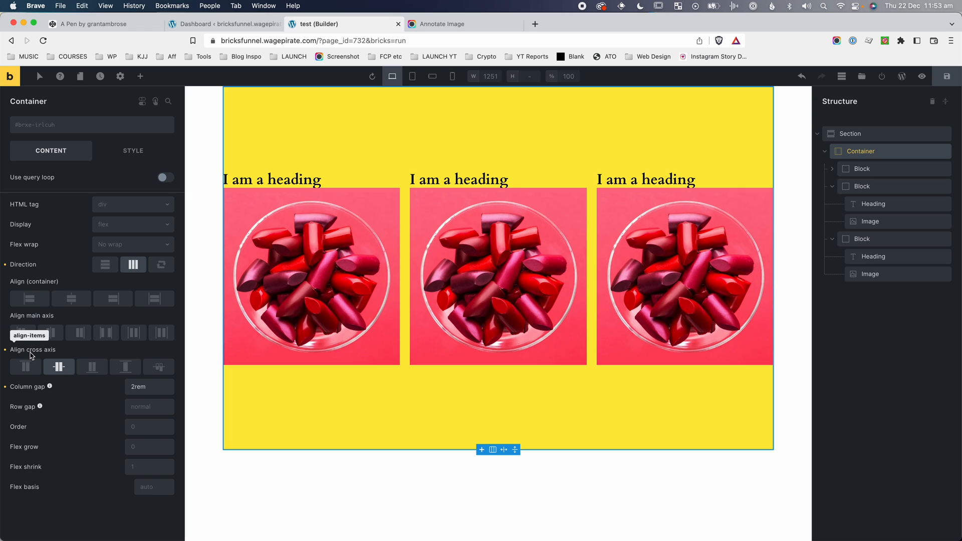
pyautogui.moveTo(84, 379)
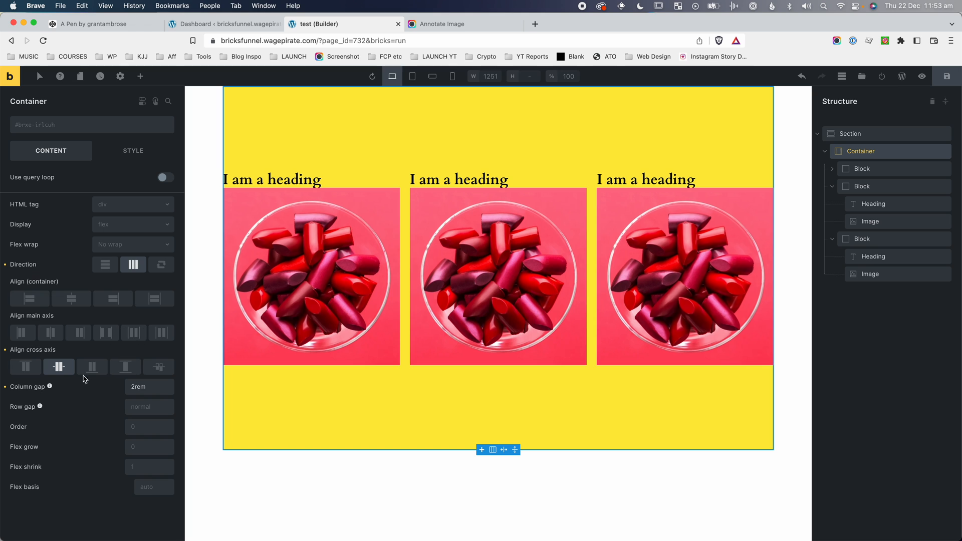
pyautogui.moveTo(22, 332)
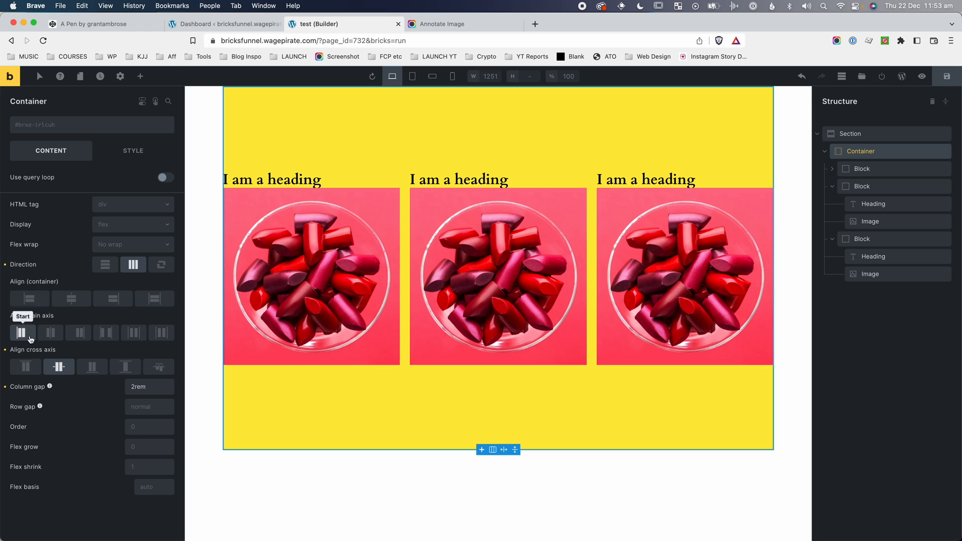
pyautogui.click(577, 24)
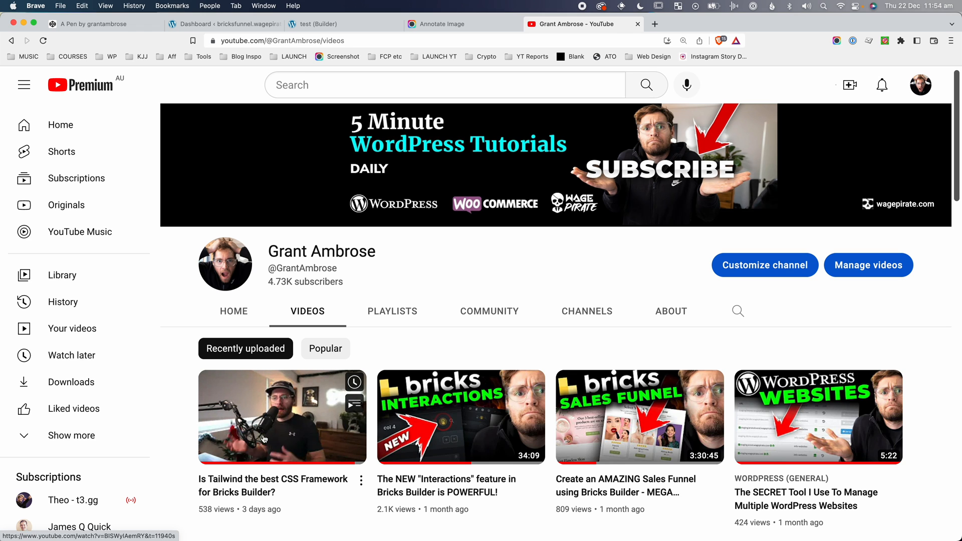
pyautogui.moveTo(442, 256)
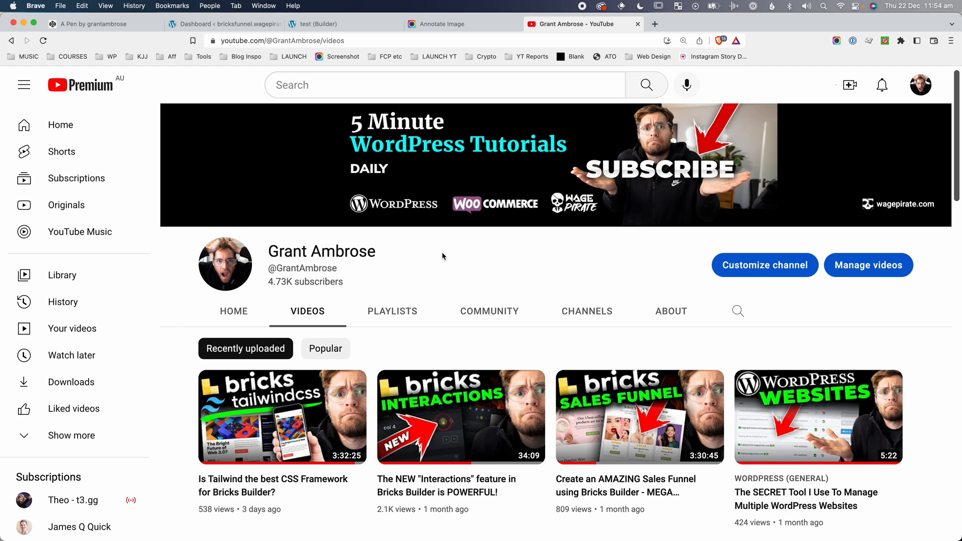
# Open the 'Is Tailwind the best CSS Framework for Bricks Builder?' video.
pyautogui.click(281, 417)
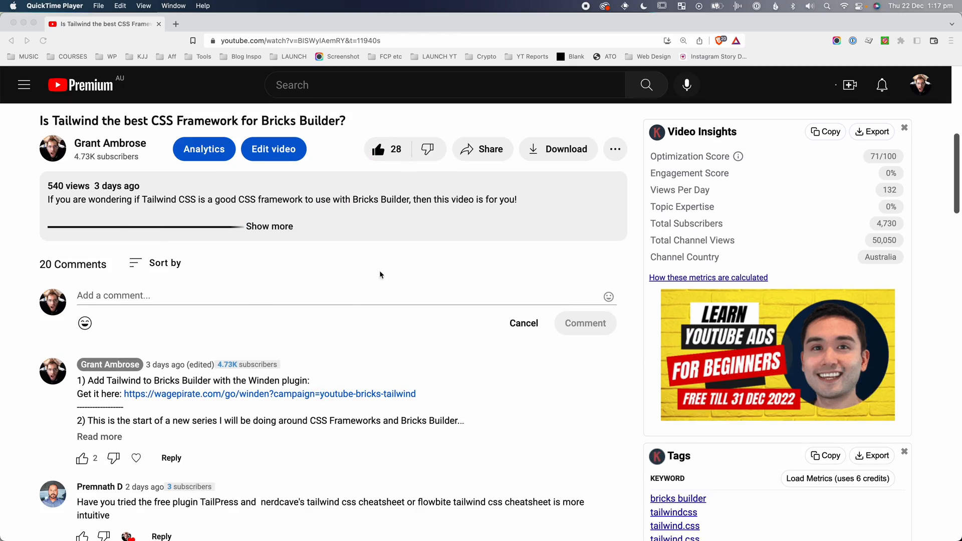
# Draft a comment asking what flex grow and flex shrink do.
pyautogui.write('What do Flex grow and flex shrink do? I never use them but I am curious :P')
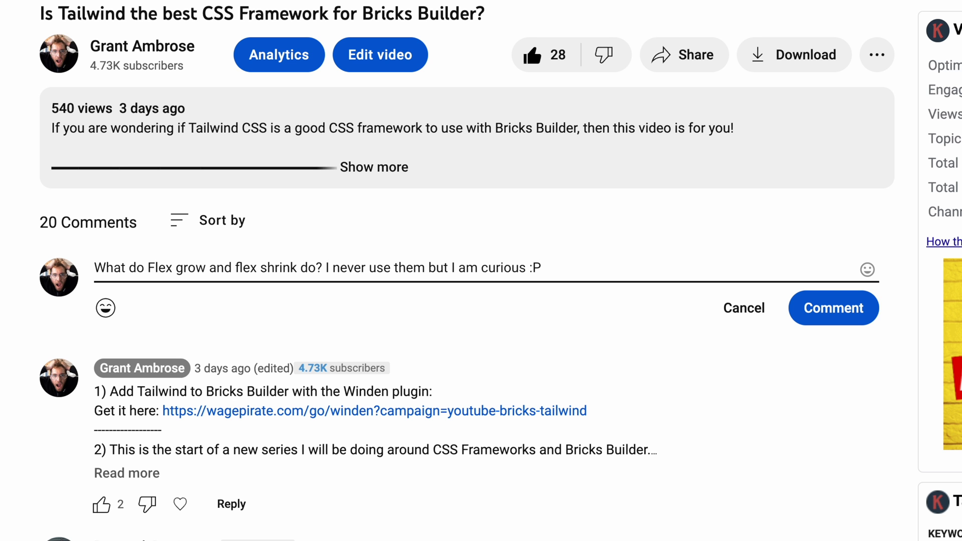
pyautogui.click(744, 308)
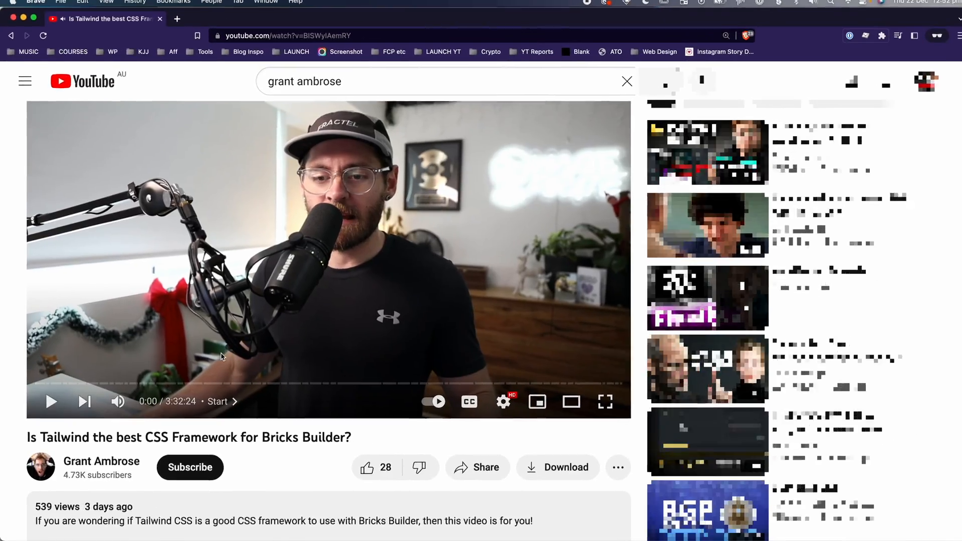
# Go back to the channel's Videos listing.
pyautogui.click(189, 468)
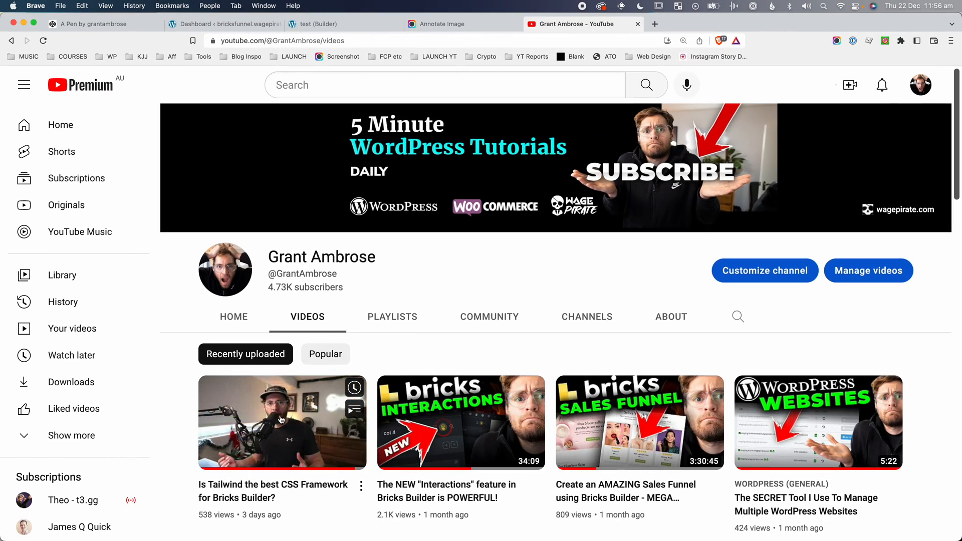
pyautogui.moveTo(281, 422)
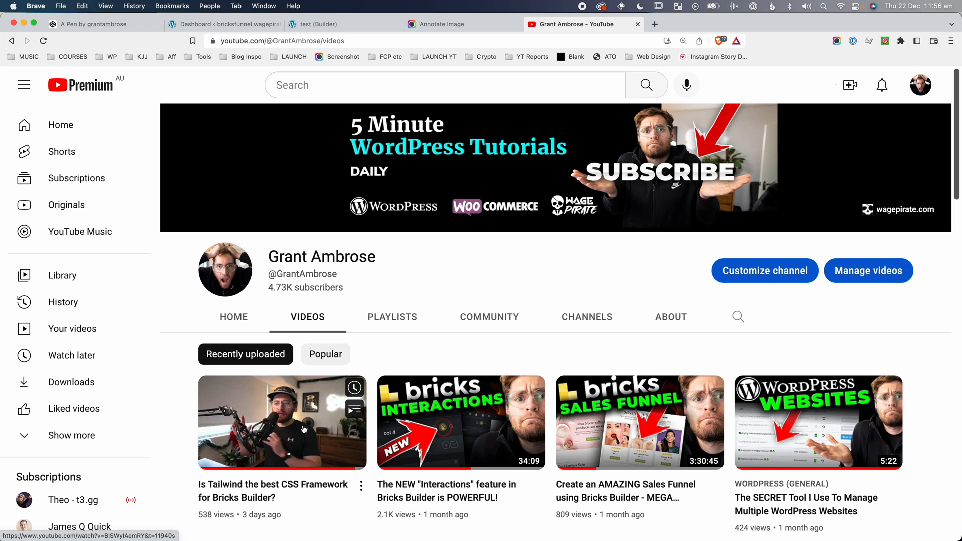
pyautogui.moveTo(485, 278)
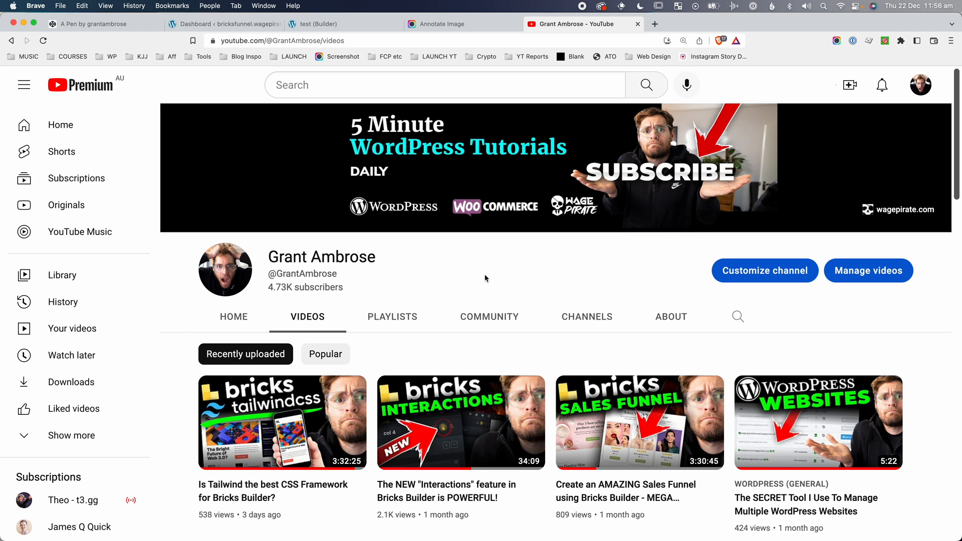